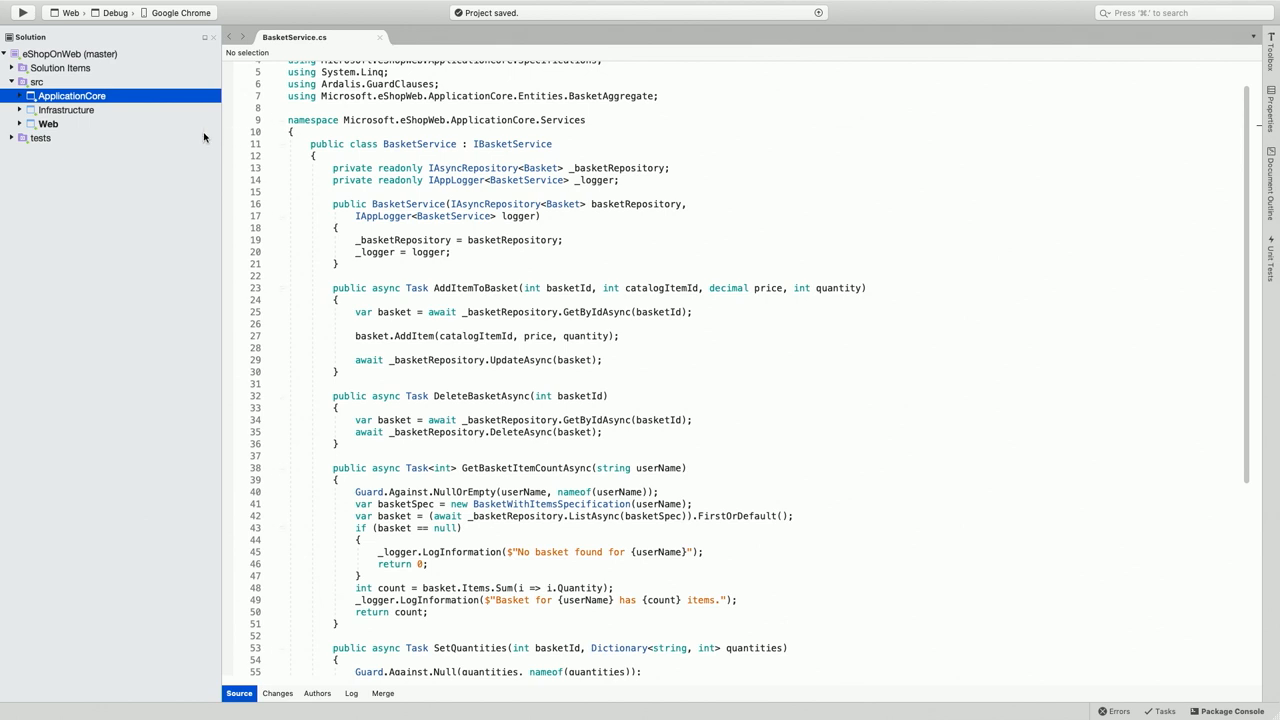
{"action": "mouse_move", "coordinate": [200, 136]}
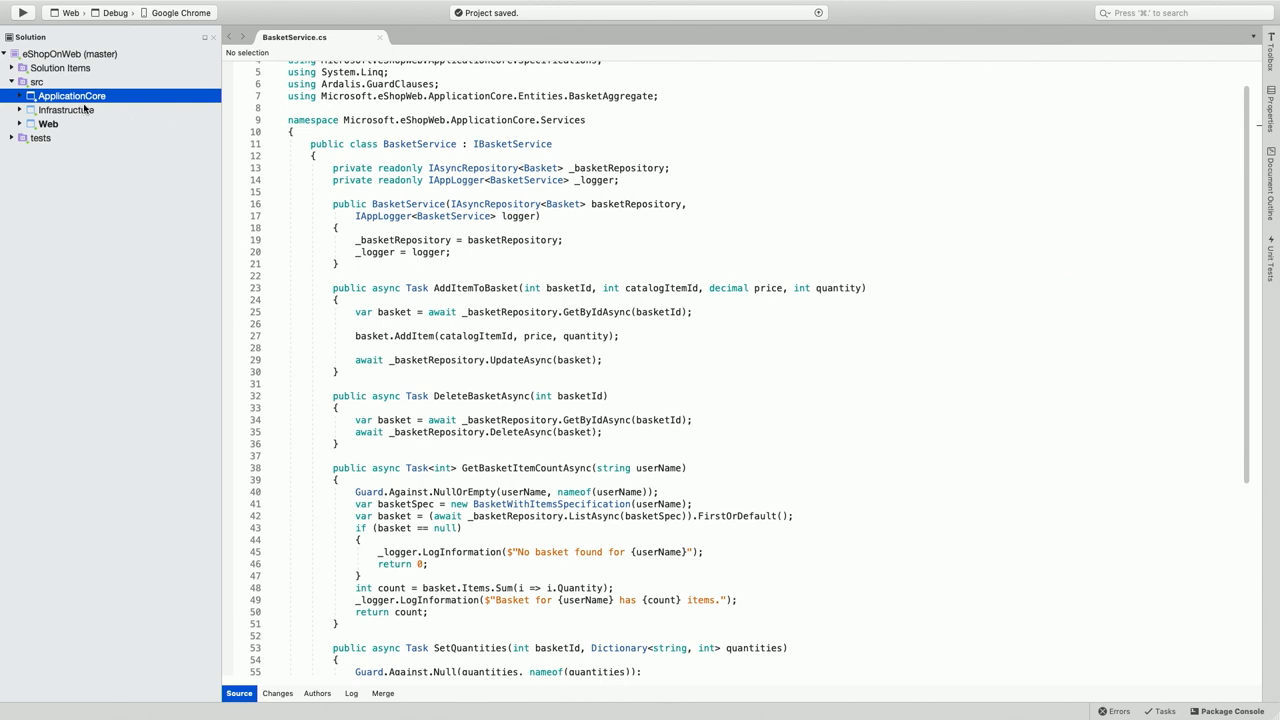
Step: Bring up the context menu for the ApplicationCore project in the Solution pad
{"action": "right_click", "coordinate": [80, 96]}
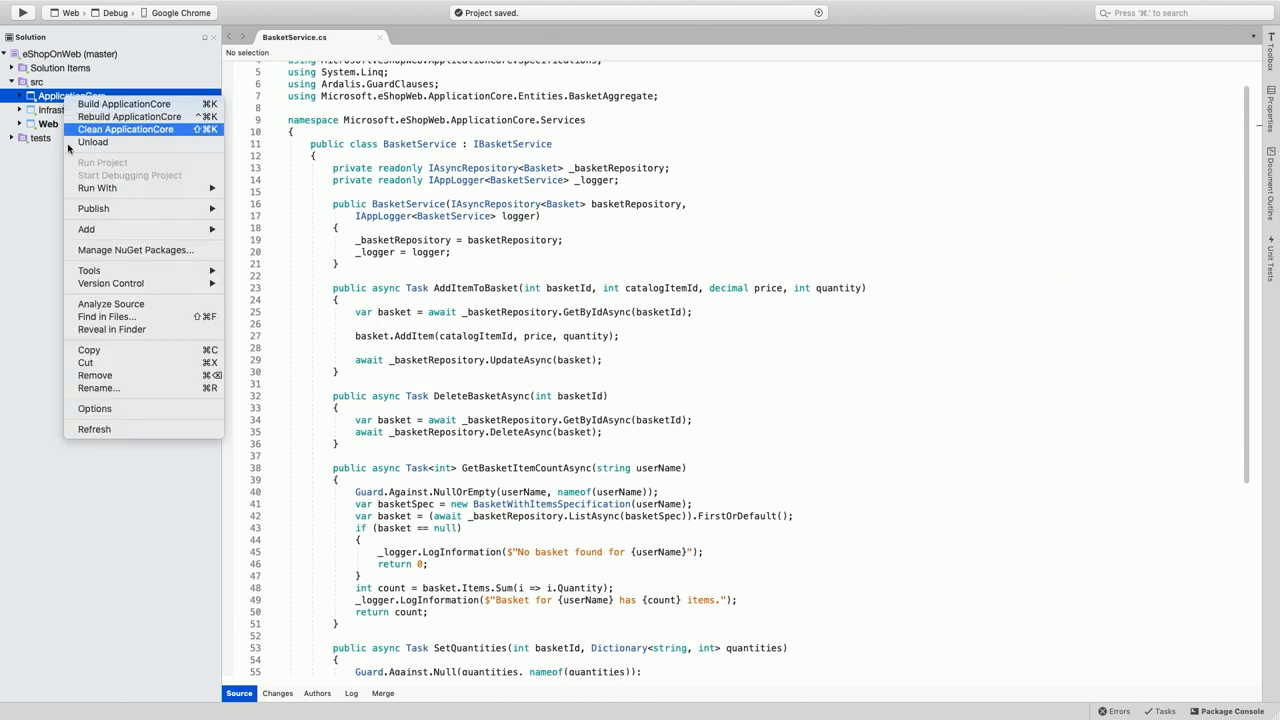
{"action": "mouse_move", "coordinate": [136, 250]}
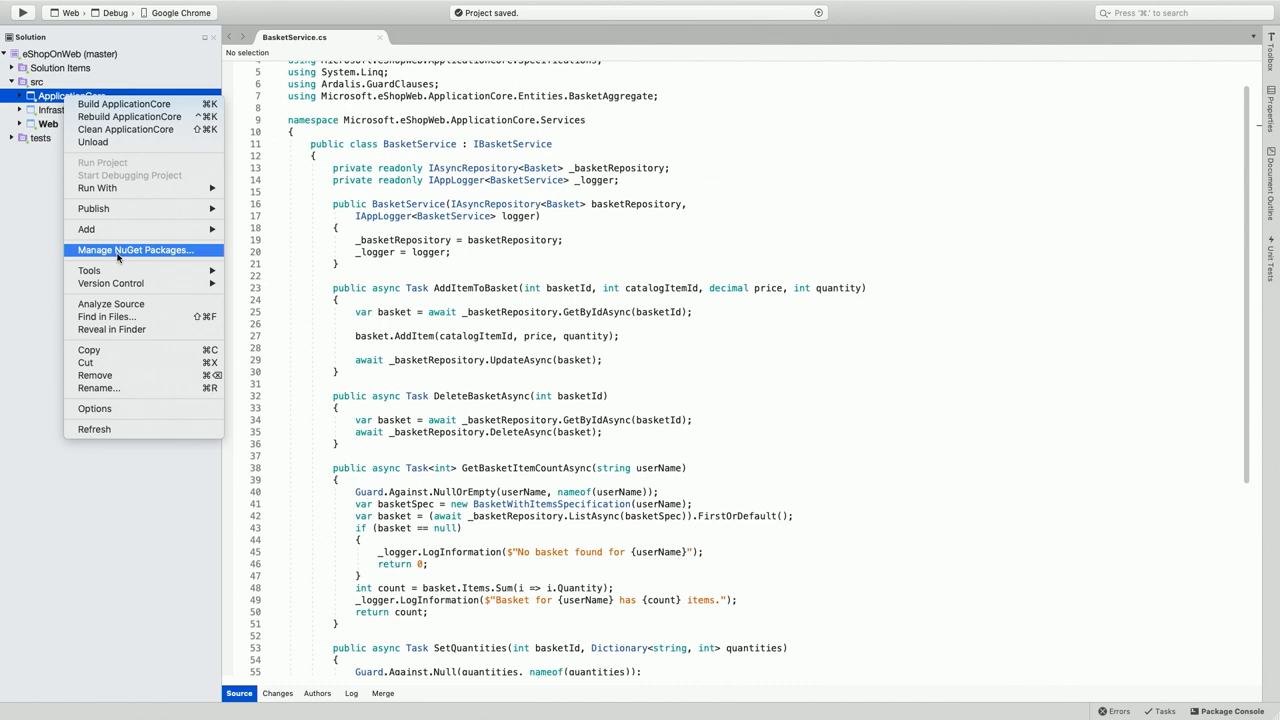
Step: Search for 'json' in ApplicationCore's NuGet package manager, listing Newtonsoft.Json first
{"action": "left_click", "coordinate": [116, 258]}
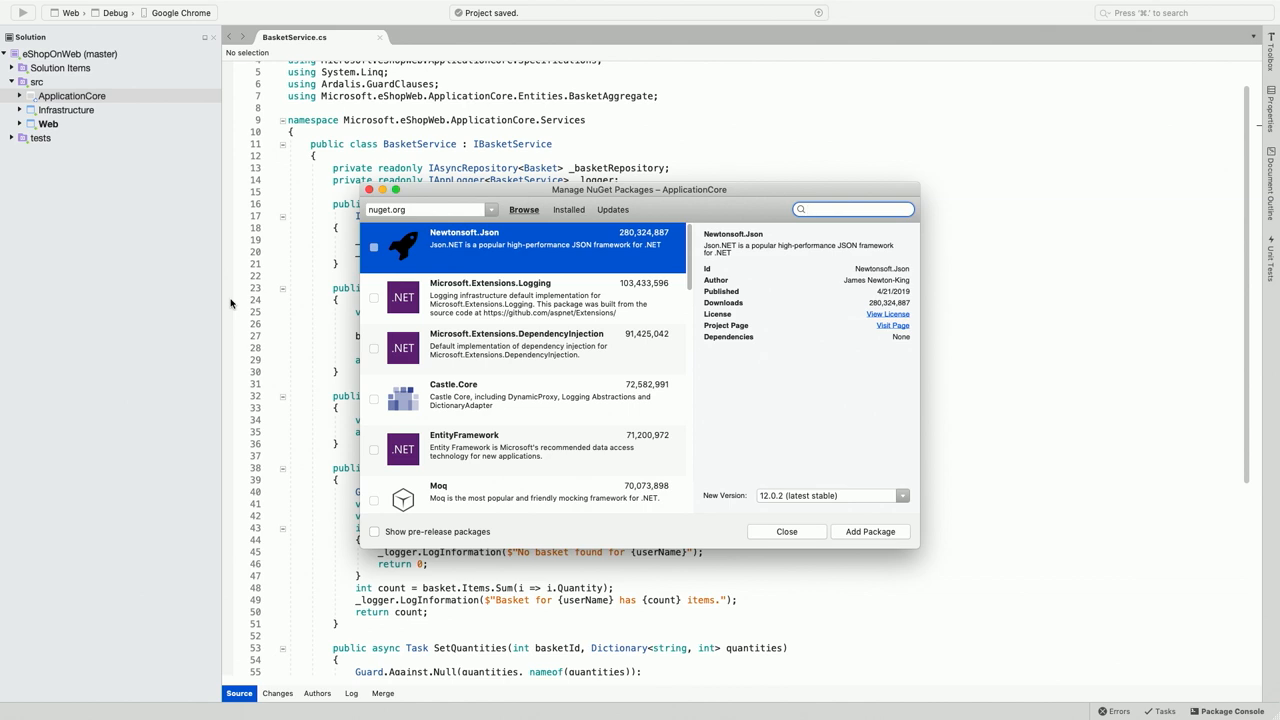
{"action": "type", "text": "json"}
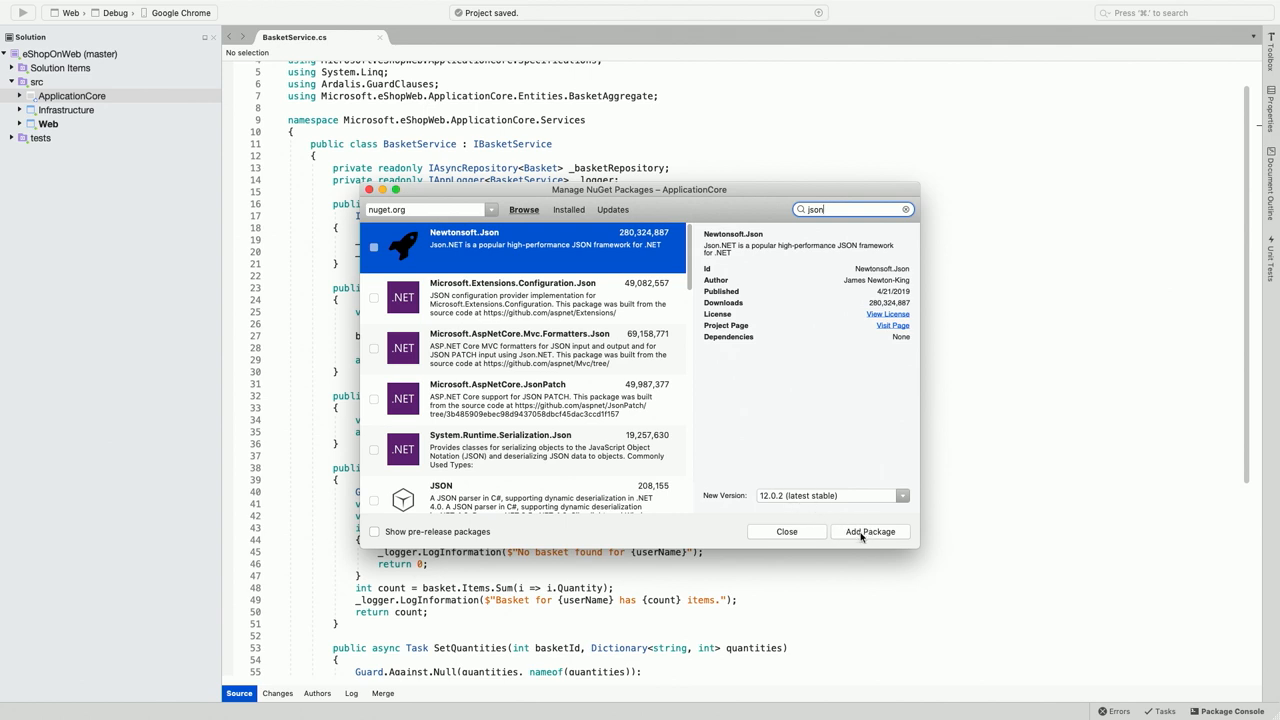
Step: Add Newtonsoft.Json to ApplicationCore, accepting the required packages' license terms
{"action": "left_click", "coordinate": [870, 532]}
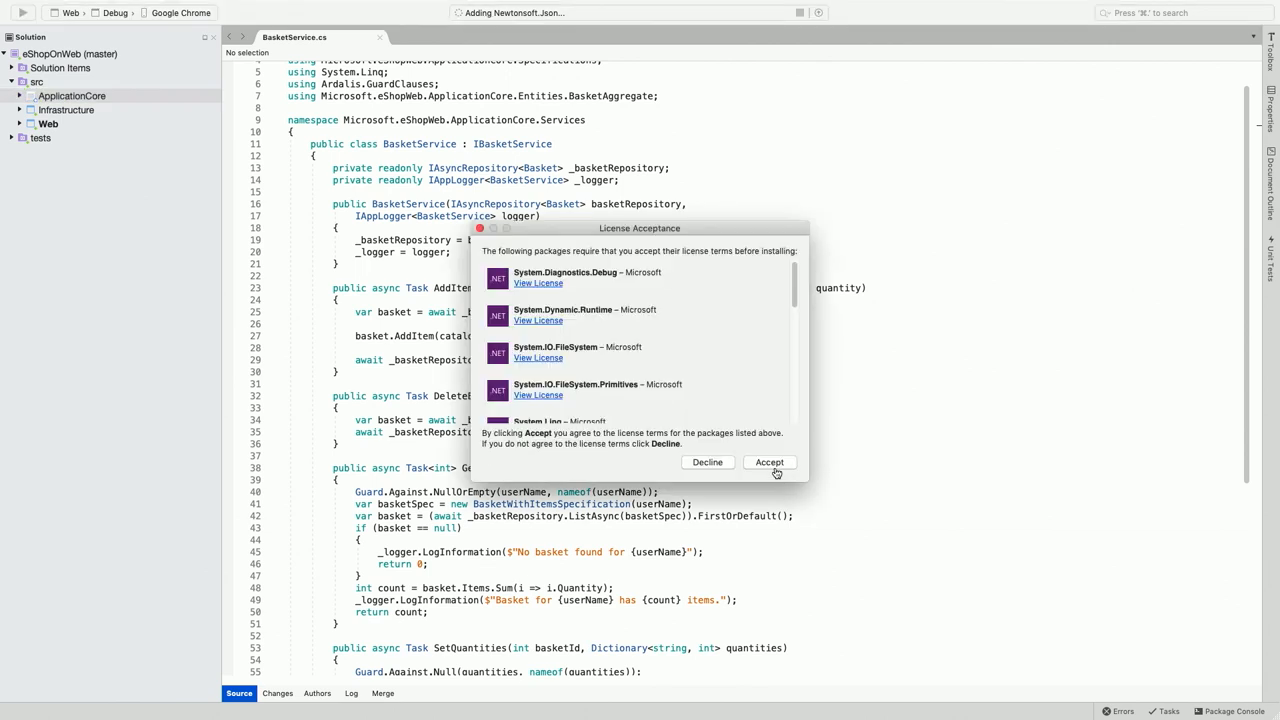
{"action": "mouse_move", "coordinate": [772, 462]}
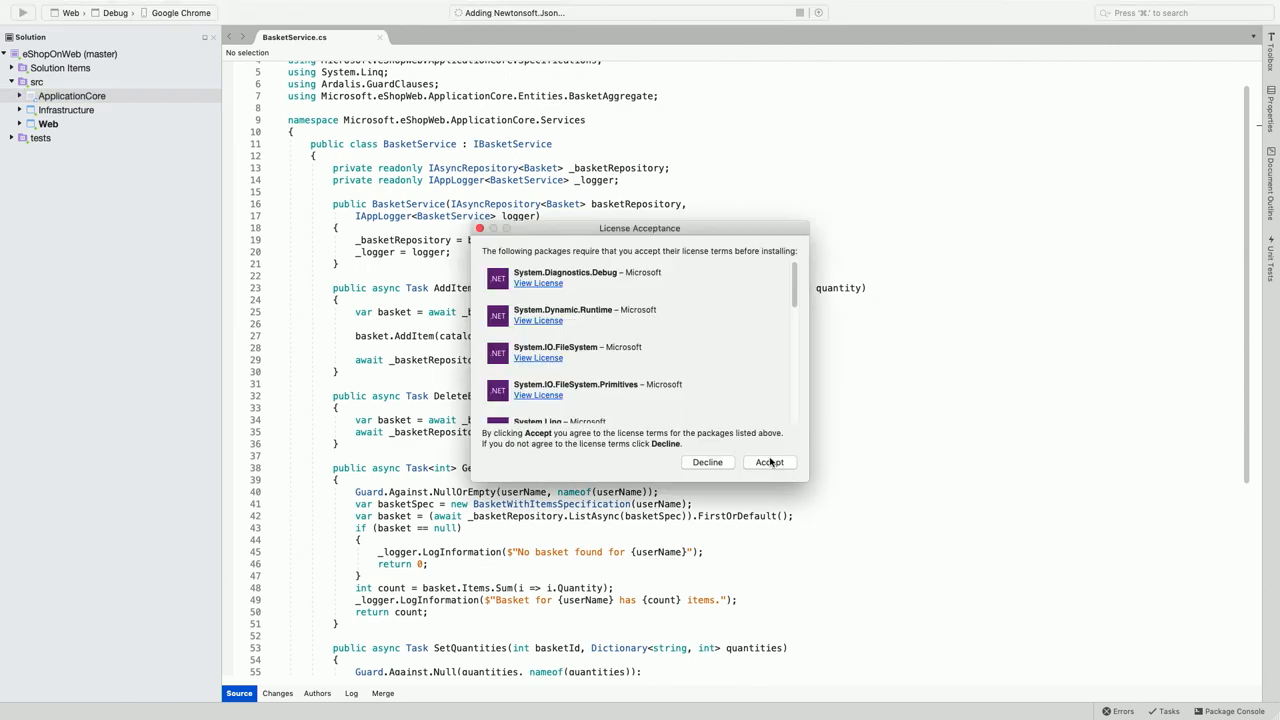
{"action": "left_click", "coordinate": [768, 462]}
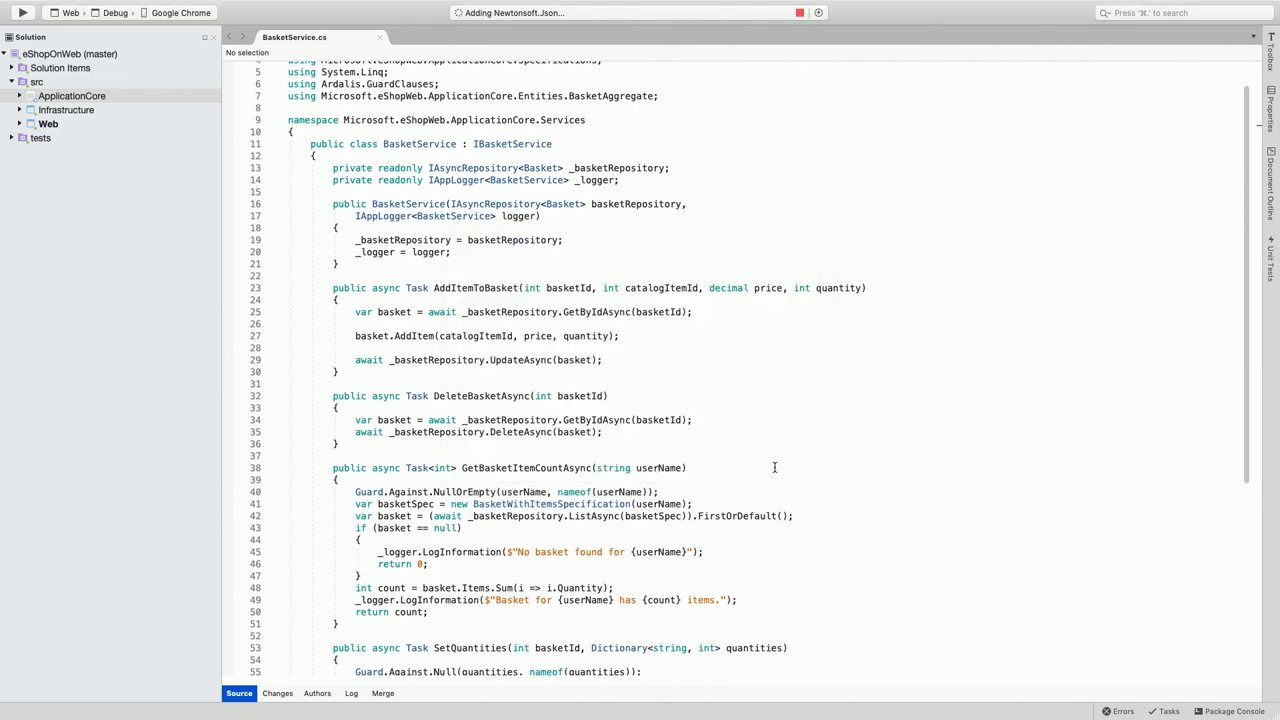
{"action": "left_click", "coordinate": [72, 94]}
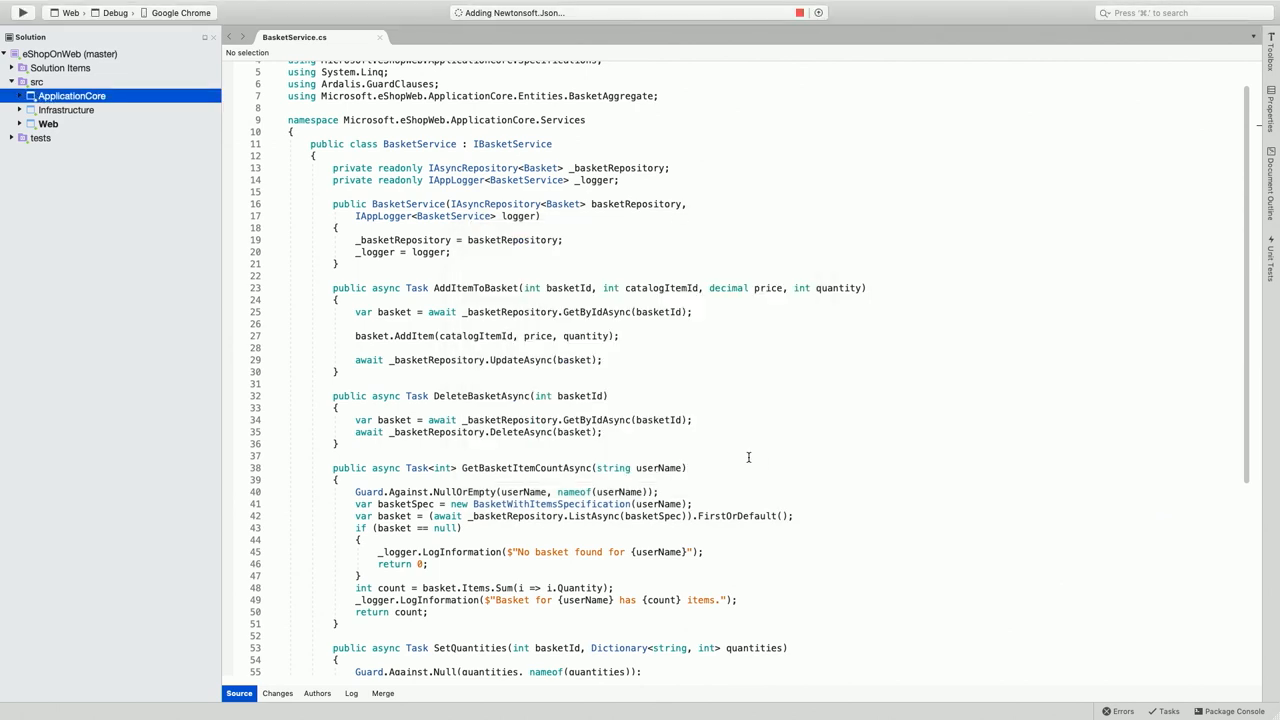
{"action": "mouse_move", "coordinate": [704, 448]}
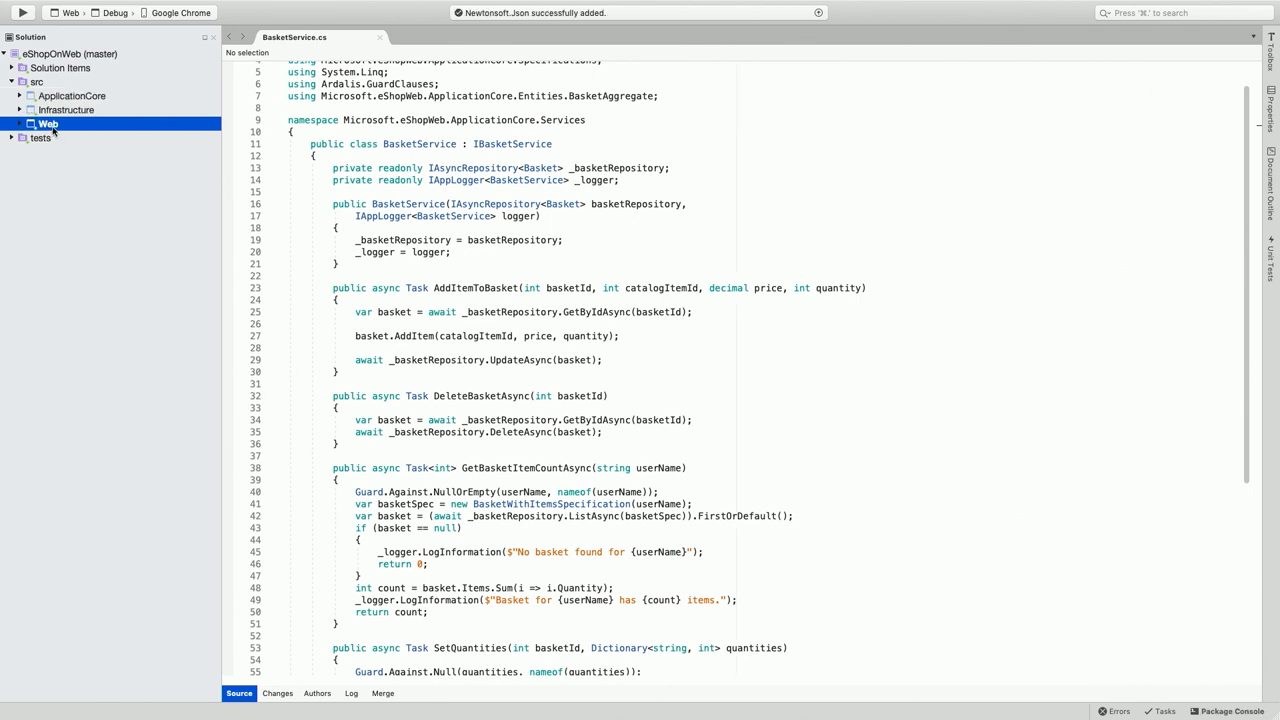
Step: Review the Web project's installed NuGet packages and its available updates, including Newtonsoft.Json
{"action": "right_click", "coordinate": [48, 124]}
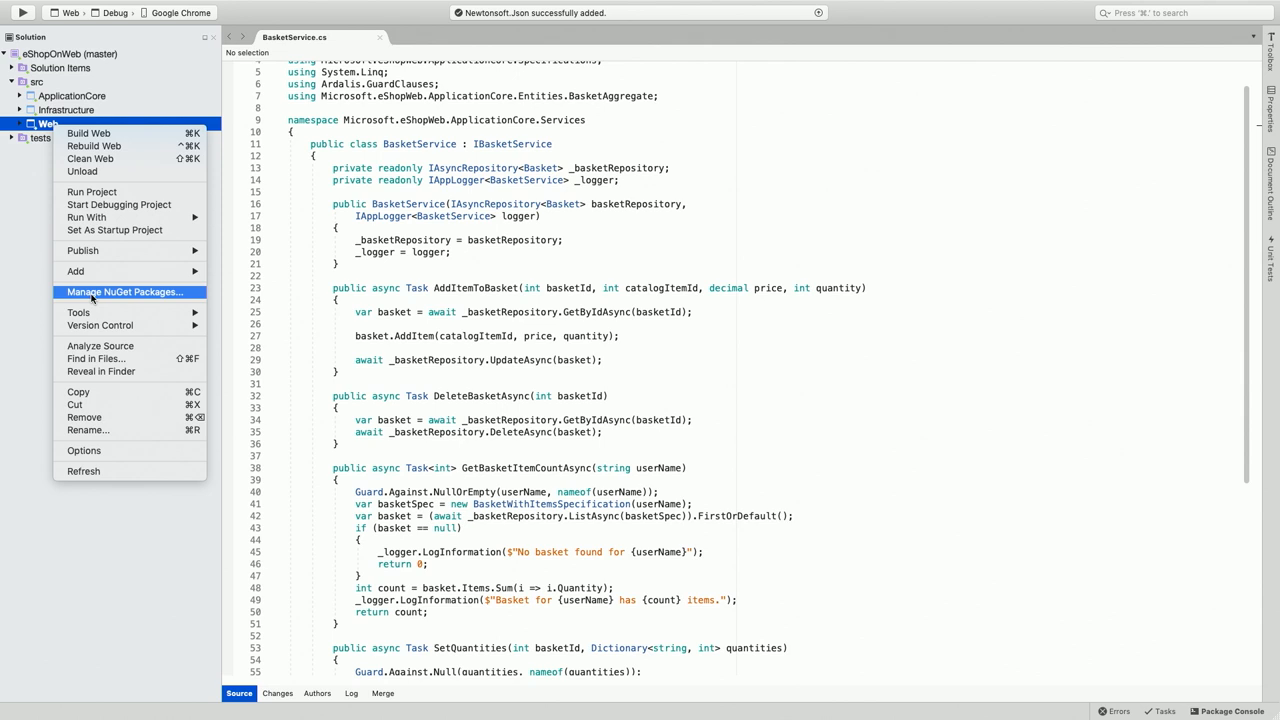
{"action": "left_click", "coordinate": [128, 292]}
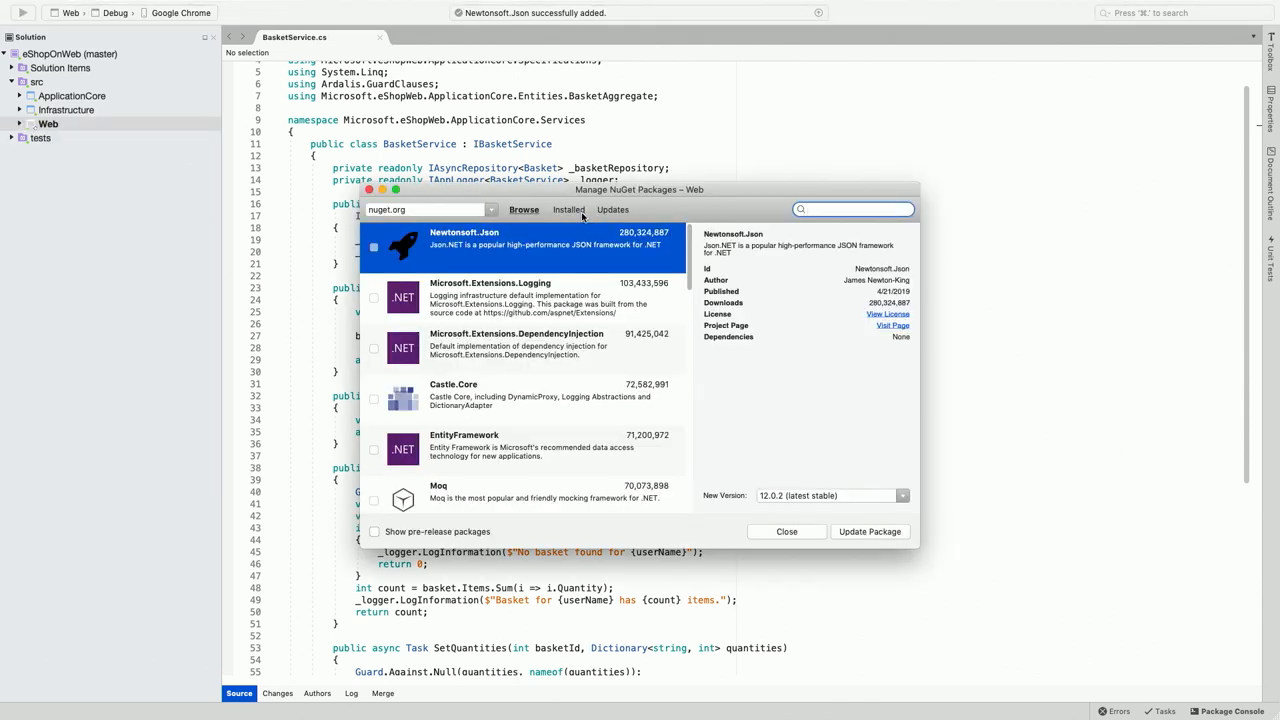
{"action": "left_click", "coordinate": [568, 210]}
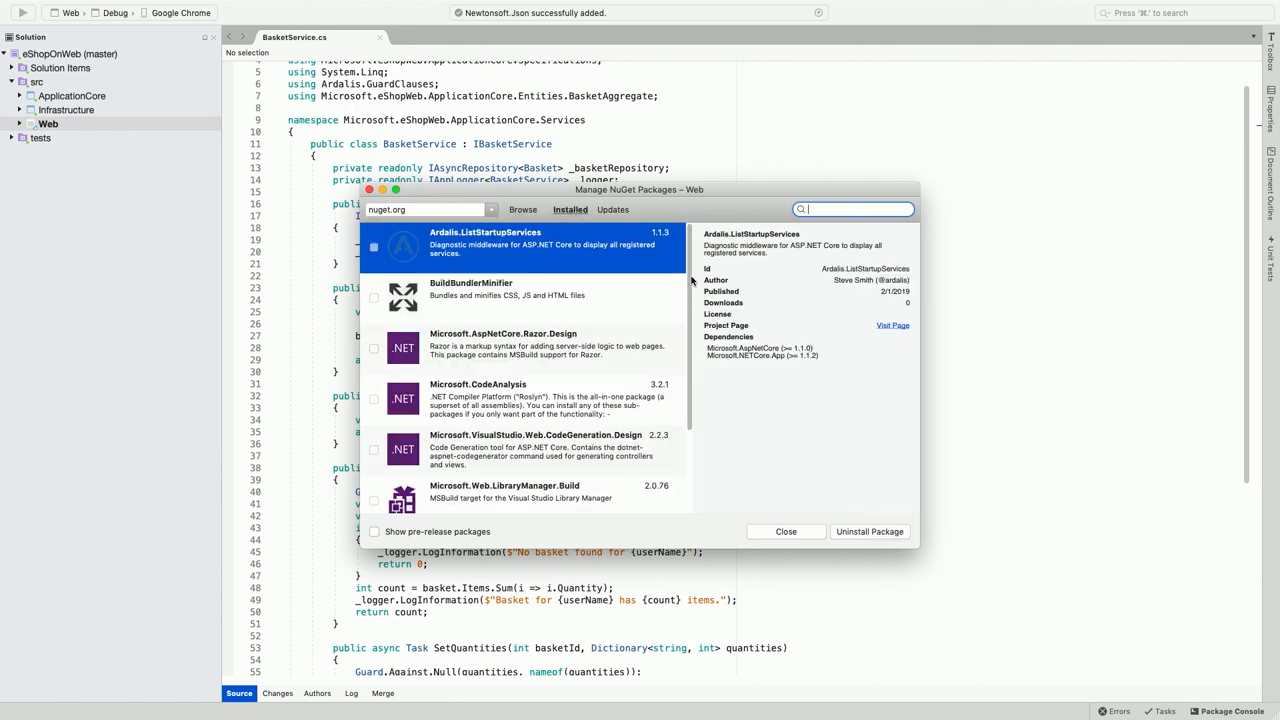
{"action": "scroll", "scroll_direction": "down", "scroll_amount": 3}
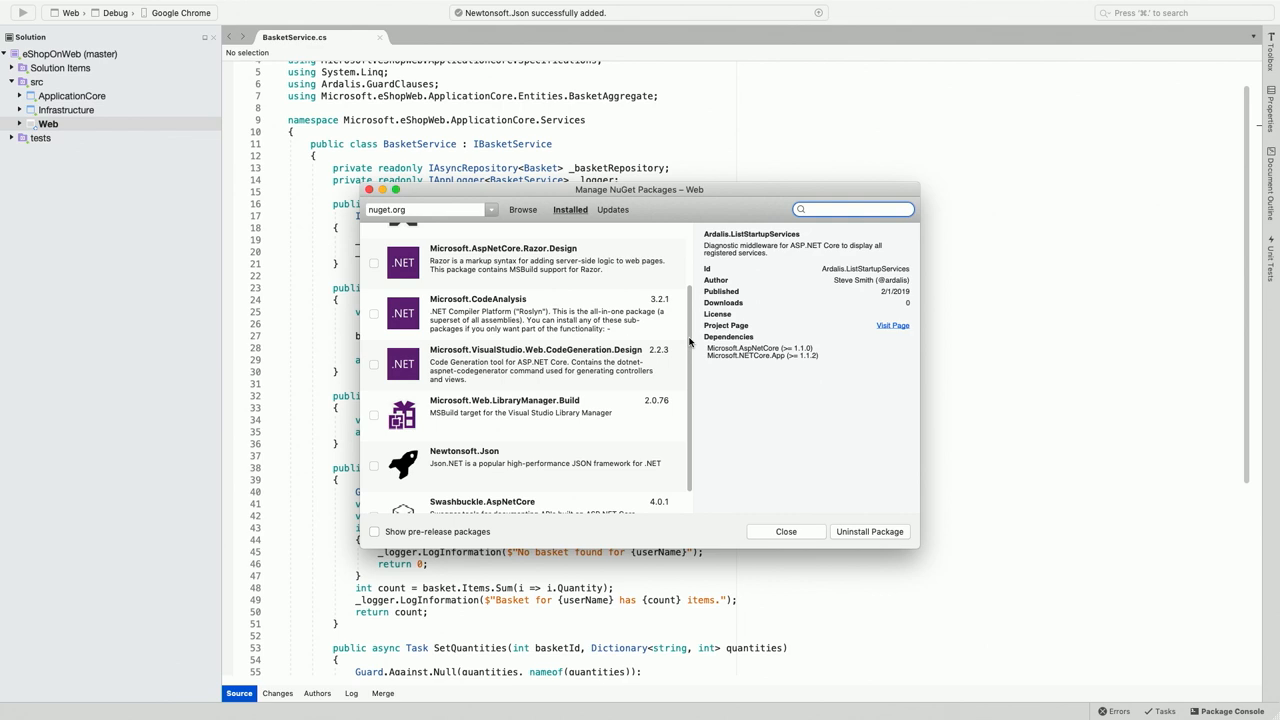
{"action": "left_click", "coordinate": [612, 210]}
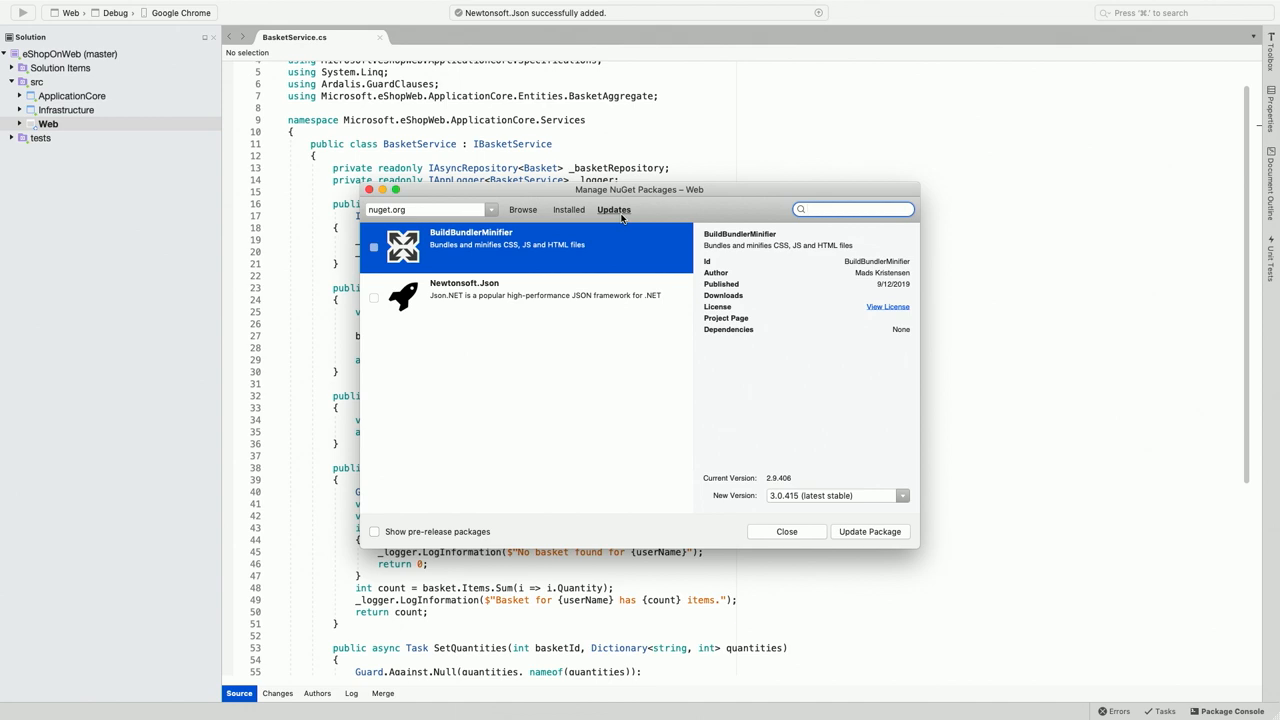
Step: Close the Web project's Manage NuGet Packages dialog
{"action": "left_click", "coordinate": [852, 210]}
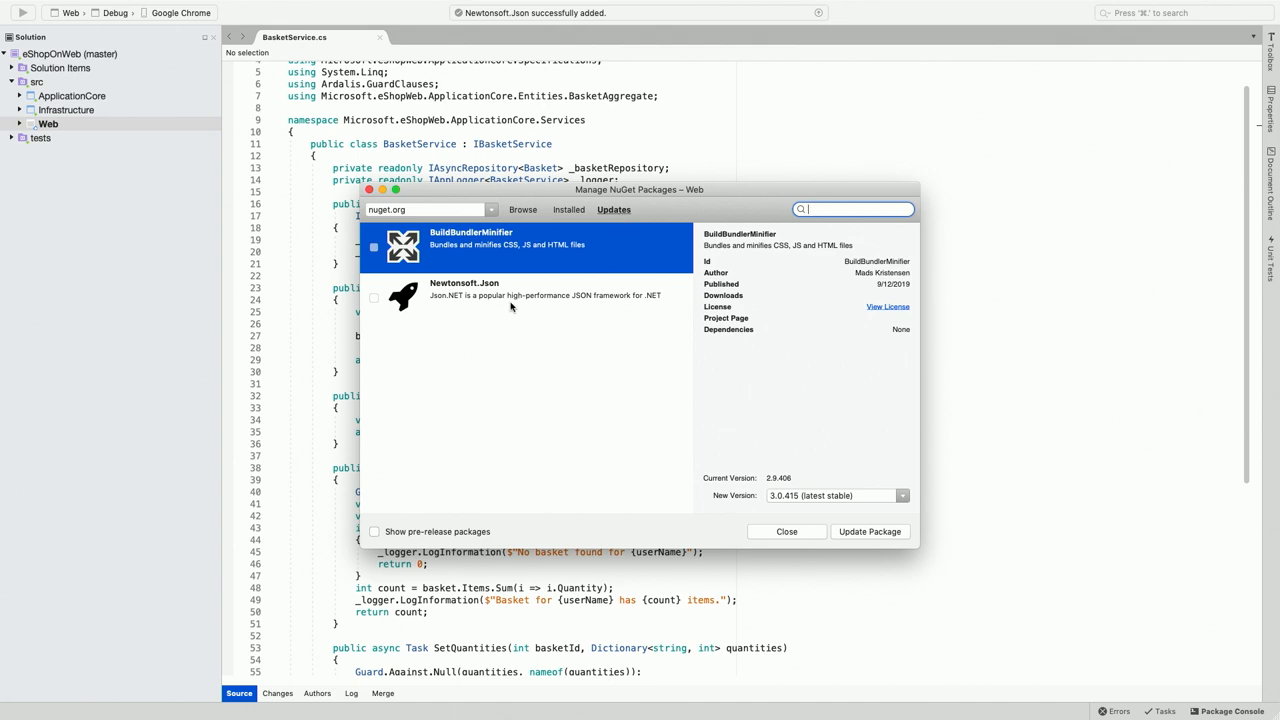
{"action": "mouse_move", "coordinate": [864, 488]}
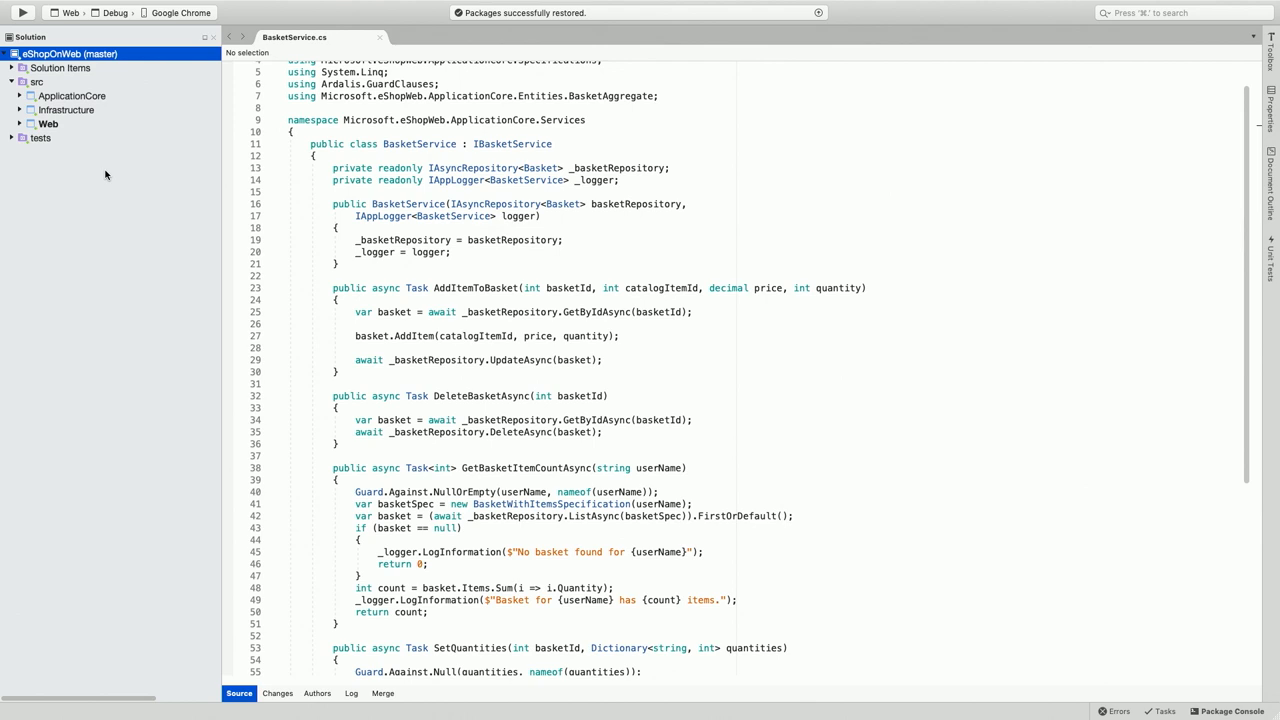
Step: Browse nuget.org packages solution-wide and select Castle.Core 4.4.0 to add
{"action": "right_click", "coordinate": [70, 52]}
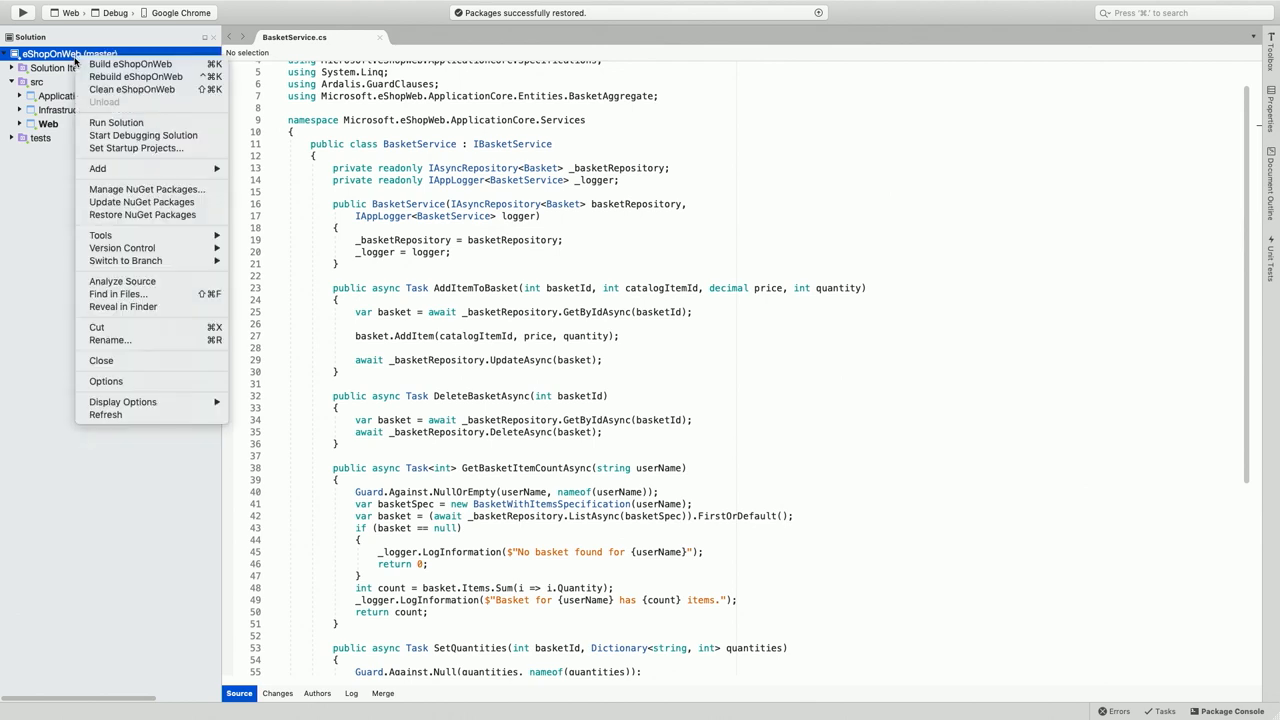
{"action": "mouse_move", "coordinate": [148, 188]}
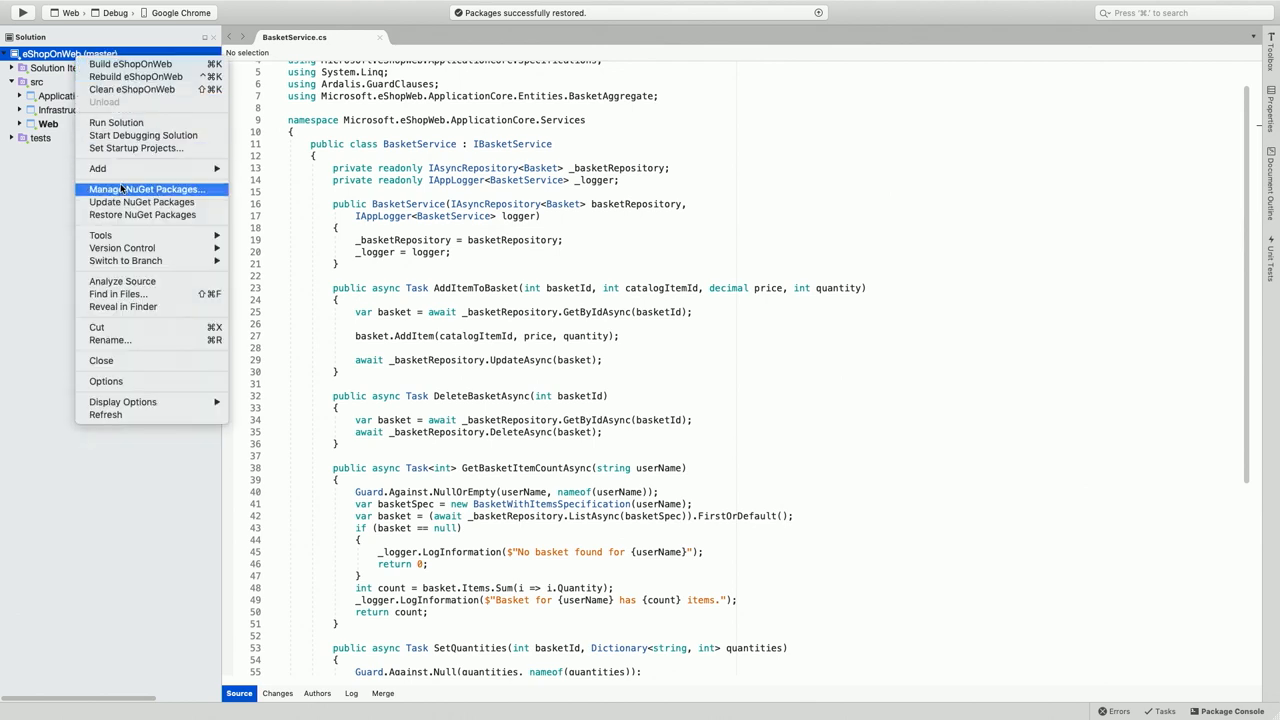
{"action": "left_click", "coordinate": [148, 188]}
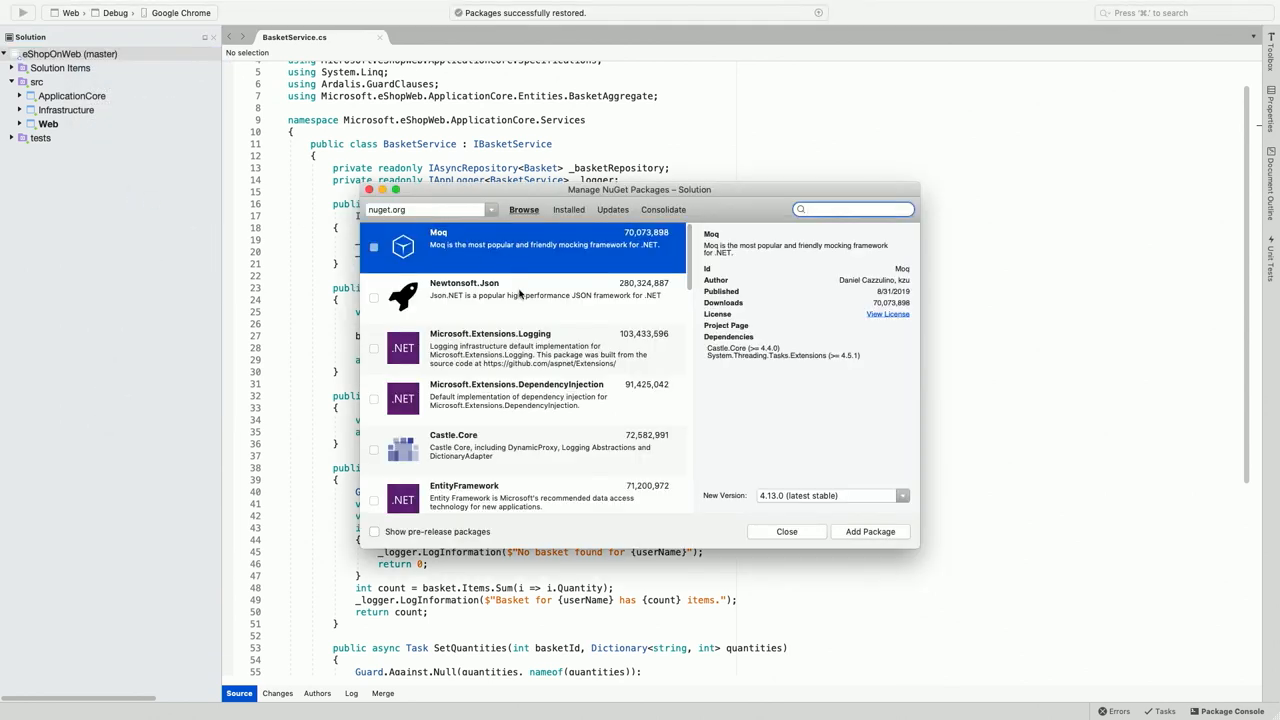
{"action": "left_click", "coordinate": [856, 210]}
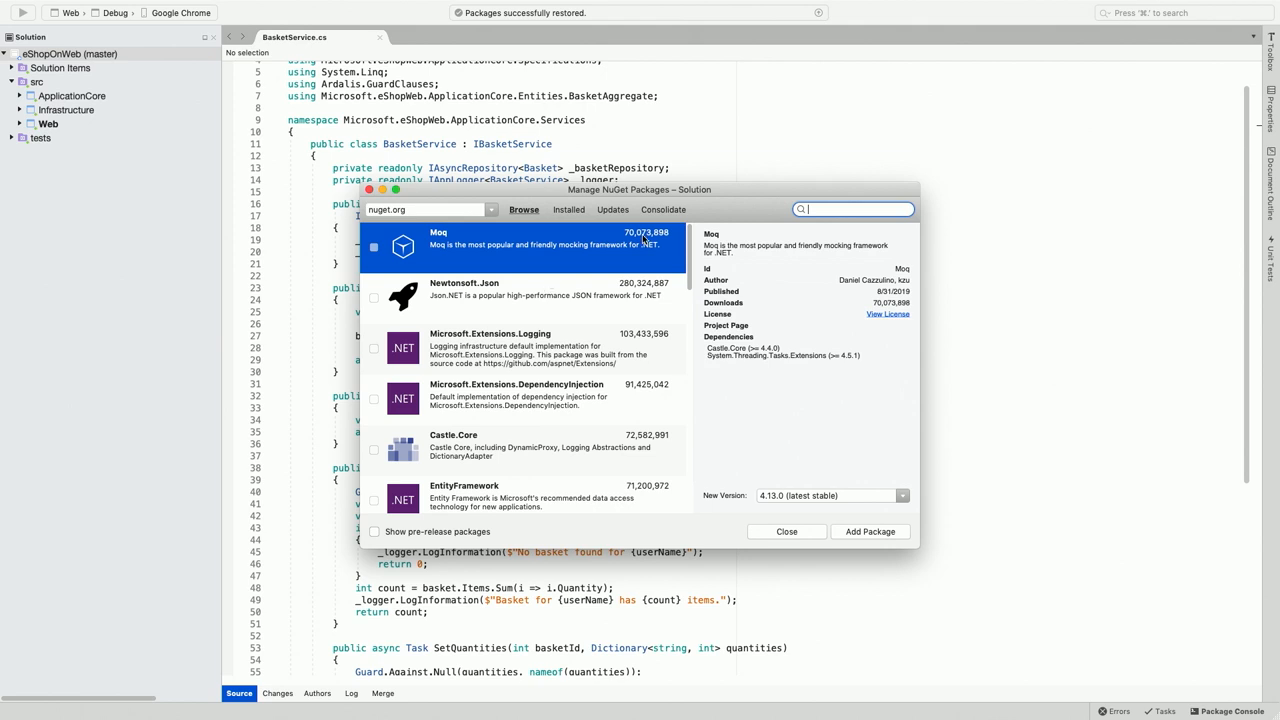
{"action": "mouse_move", "coordinate": [664, 212]}
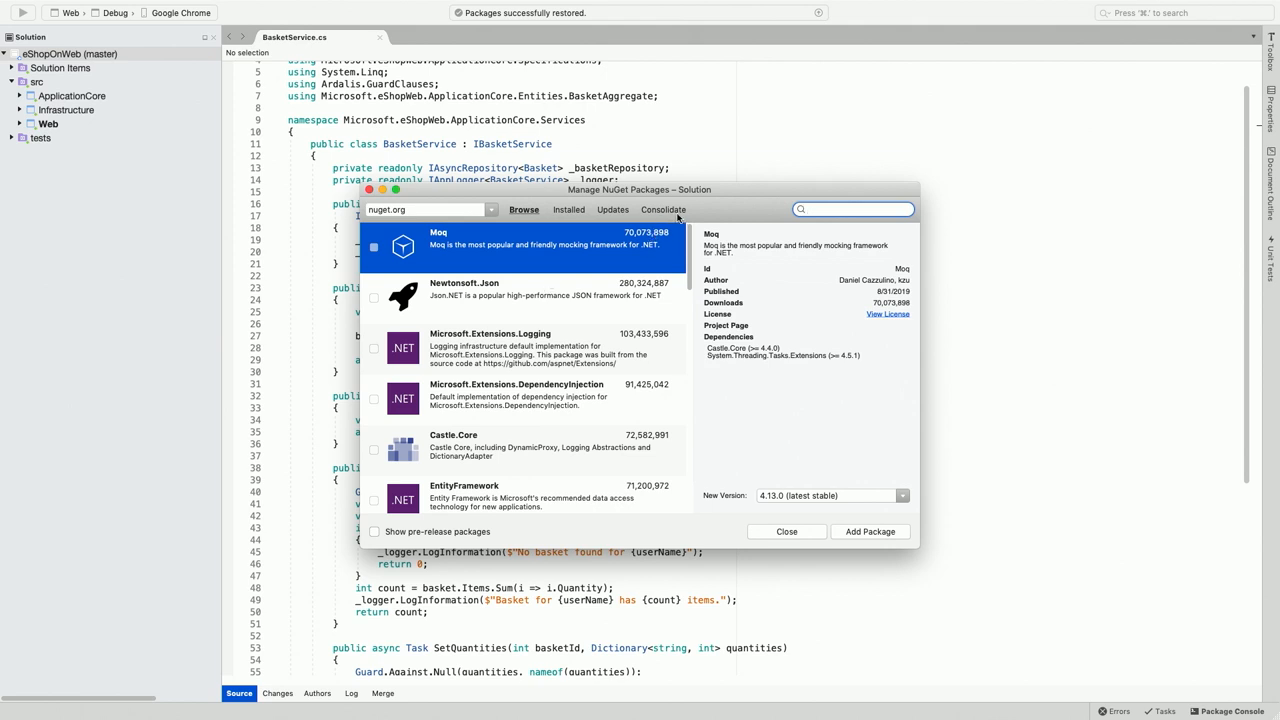
{"action": "left_click", "coordinate": [862, 210]}
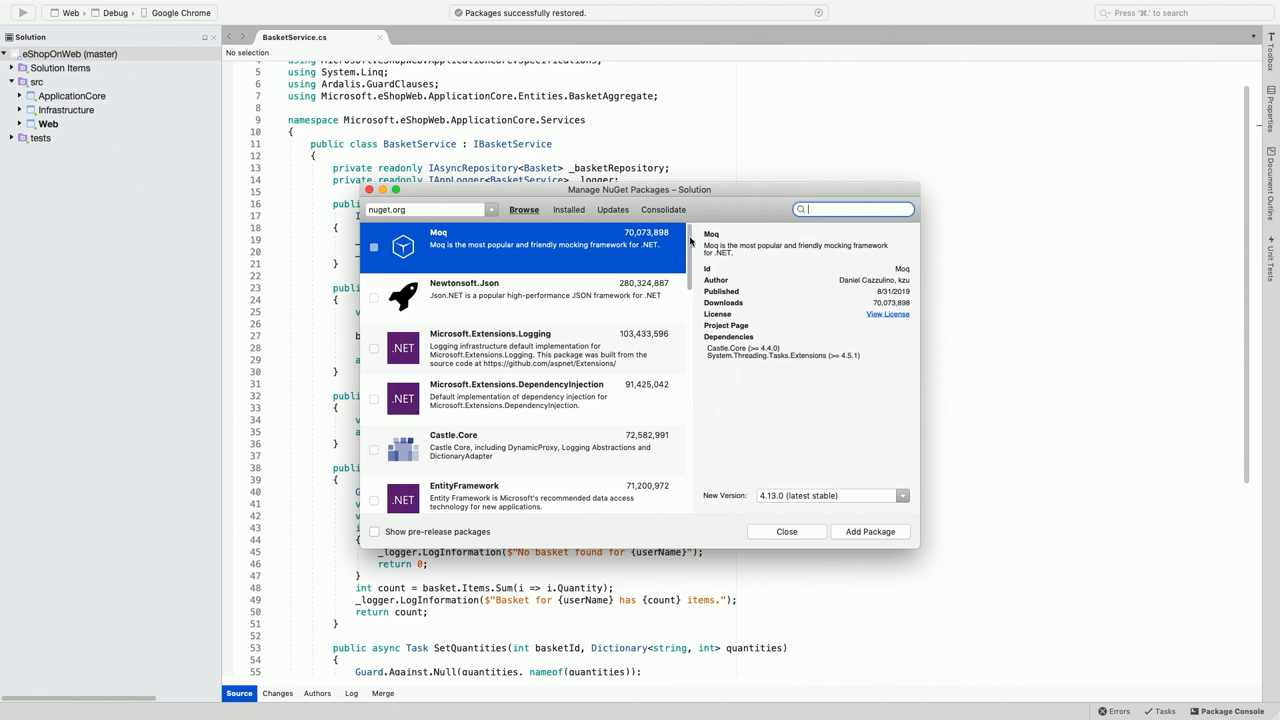
{"action": "scroll", "scroll_direction": "down", "scroll_amount": 3}
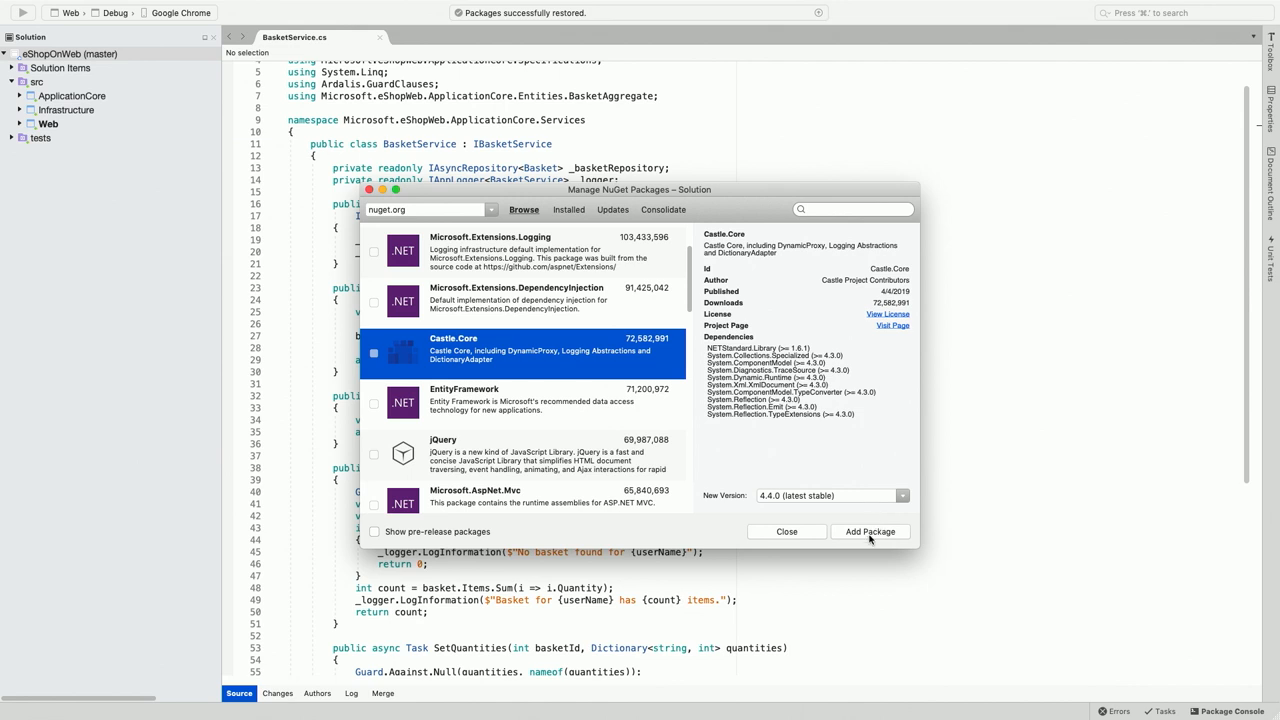
Step: Check which projects Castle.Core could go into, cancel, then list the solution's installed packages
{"action": "left_click", "coordinate": [870, 532]}
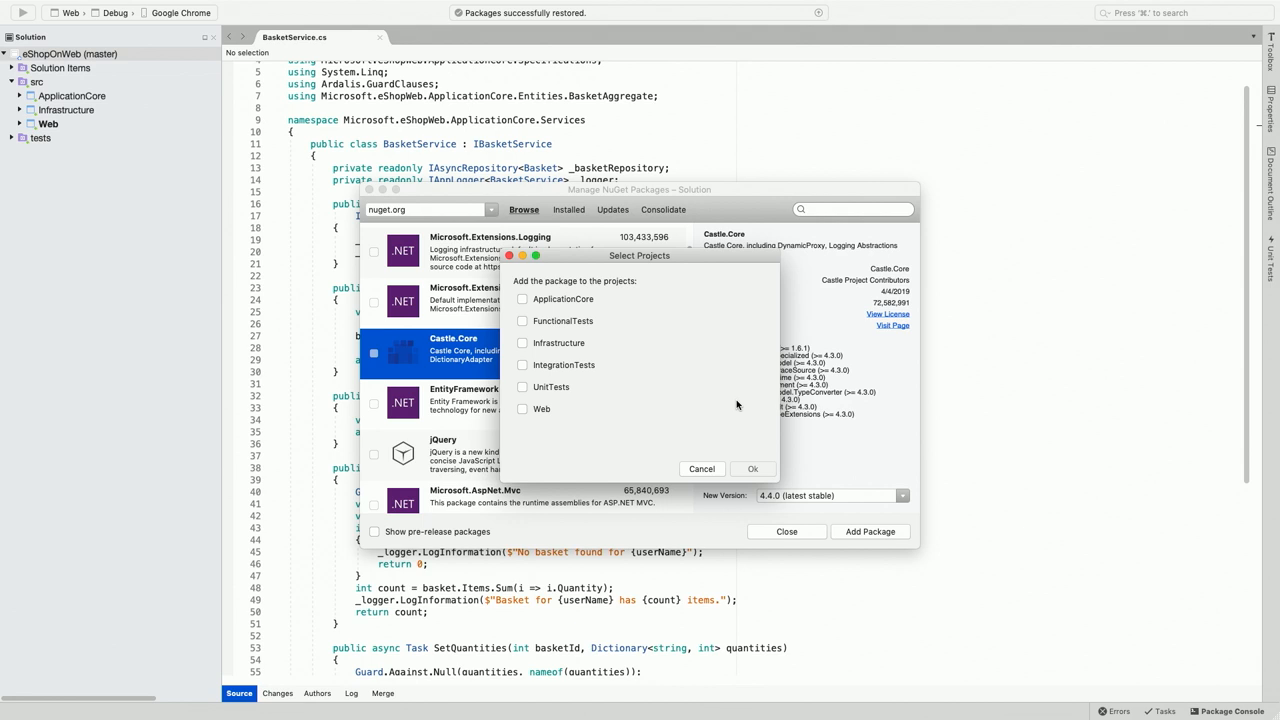
{"action": "mouse_move", "coordinate": [482, 286]}
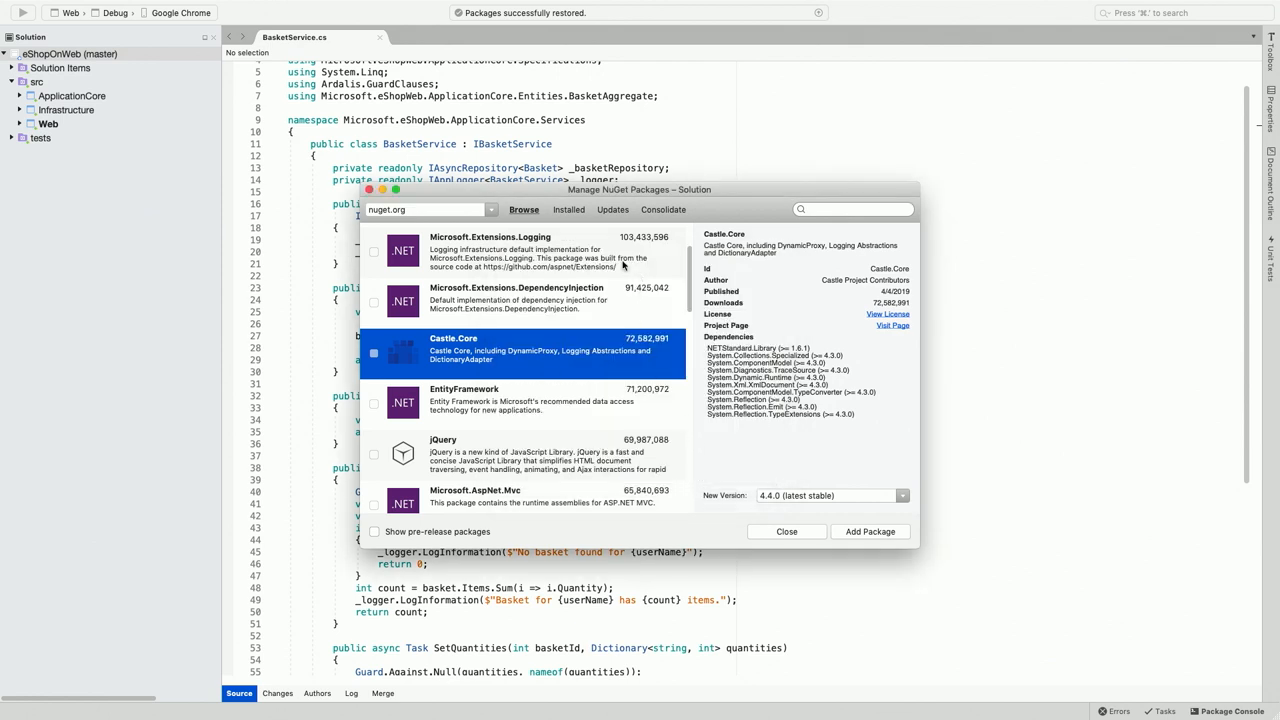
{"action": "left_click", "coordinate": [568, 210]}
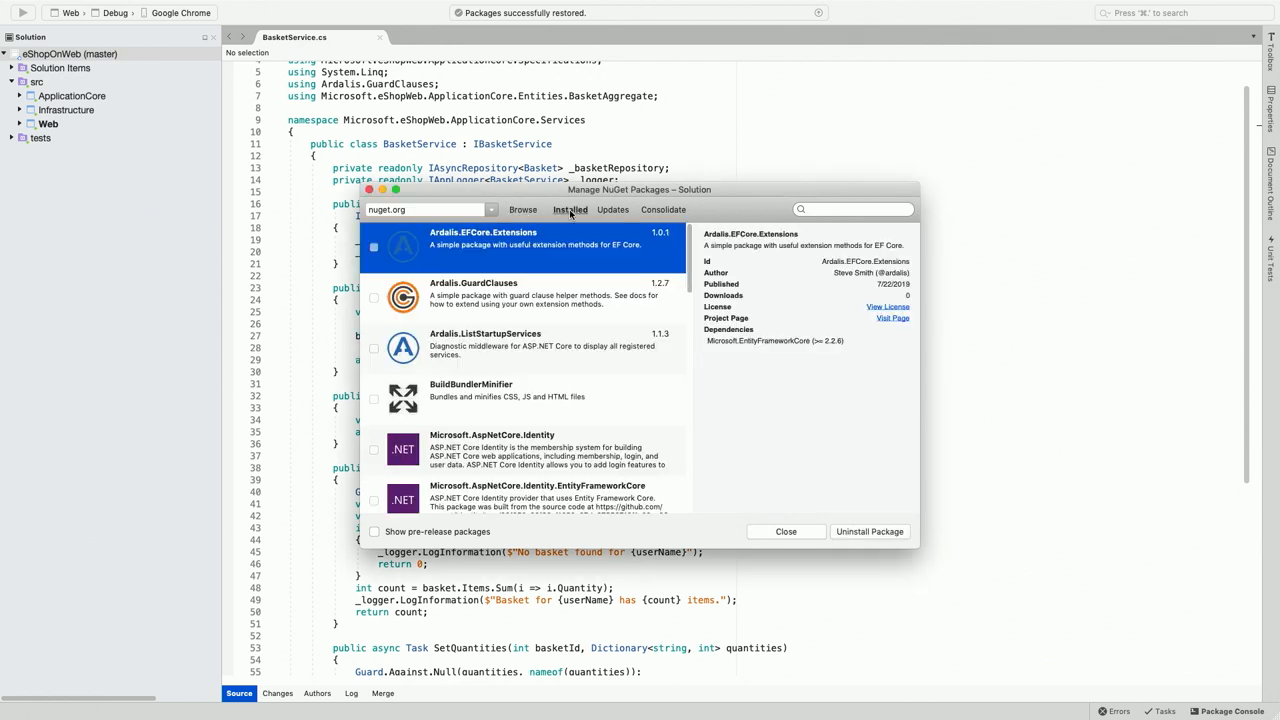
{"action": "mouse_move", "coordinate": [574, 256]}
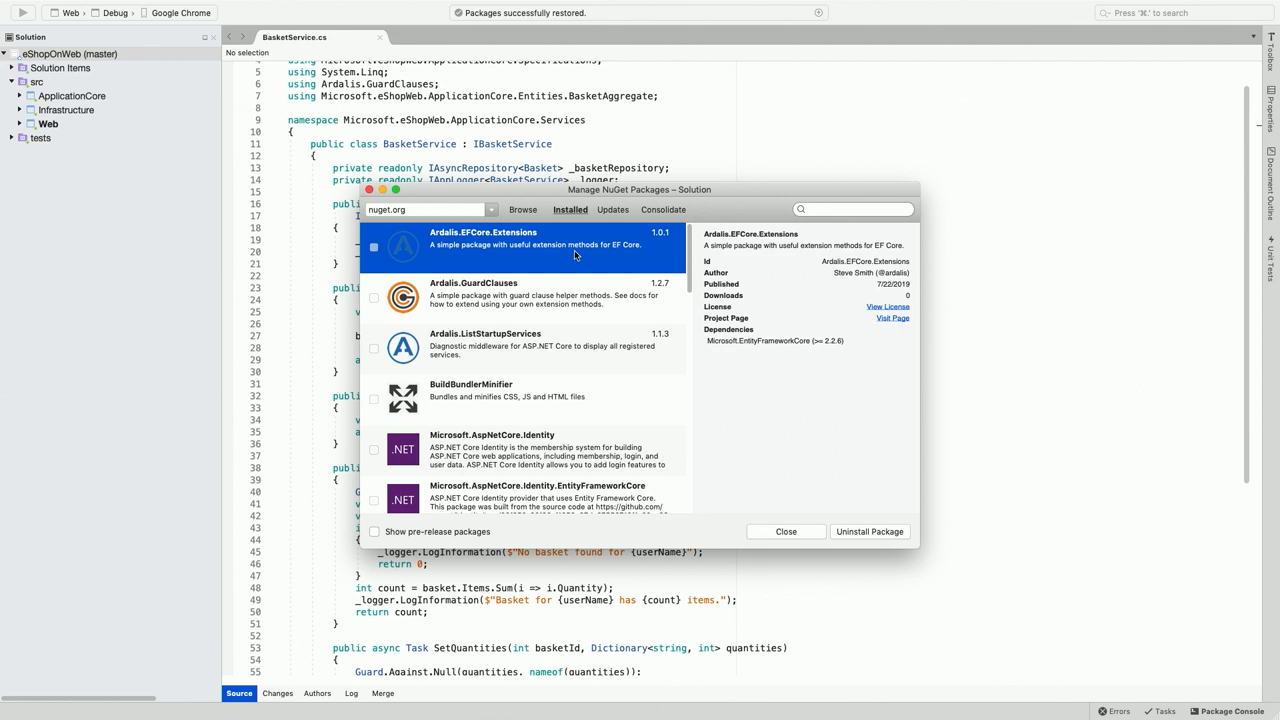
{"action": "mouse_move", "coordinate": [680, 256]}
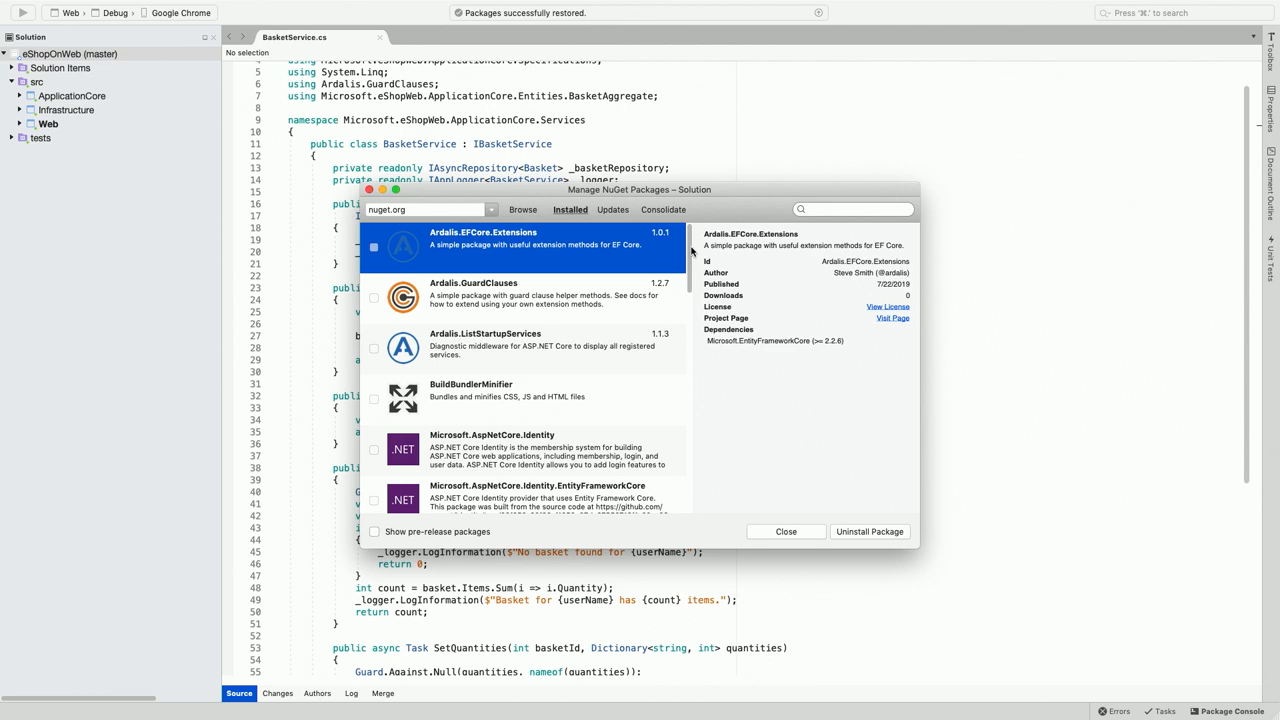
Step: Look through the solution's installed packages, then list those with updates available
{"action": "scroll", "scroll_direction": "down", "scroll_amount": 3}
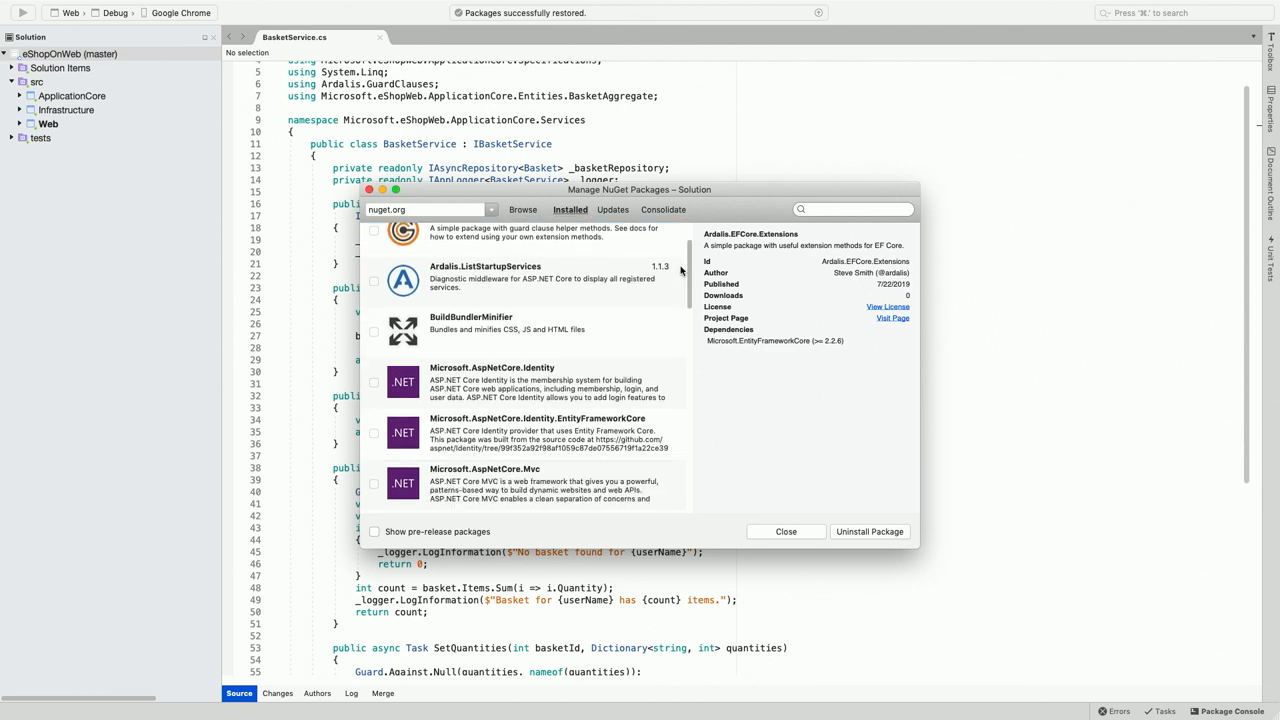
{"action": "left_click", "coordinate": [612, 210]}
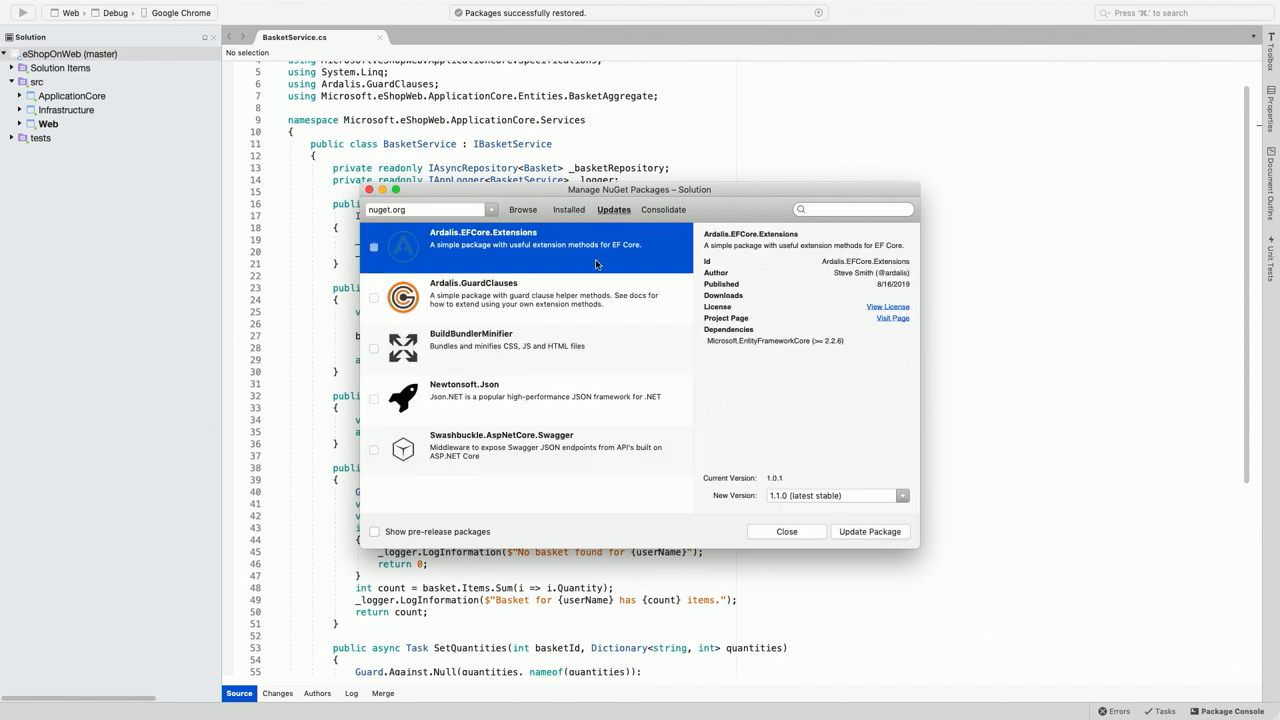
{"action": "mouse_move", "coordinate": [588, 278]}
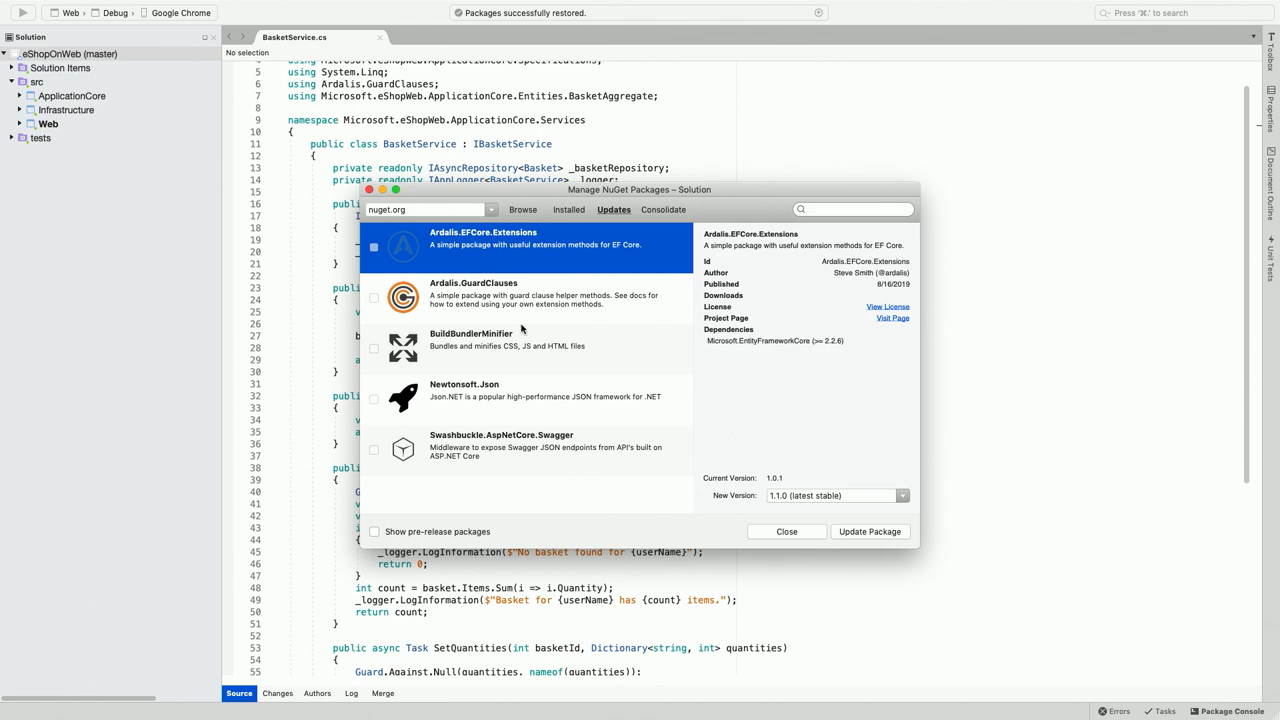
{"action": "mouse_move", "coordinate": [524, 330]}
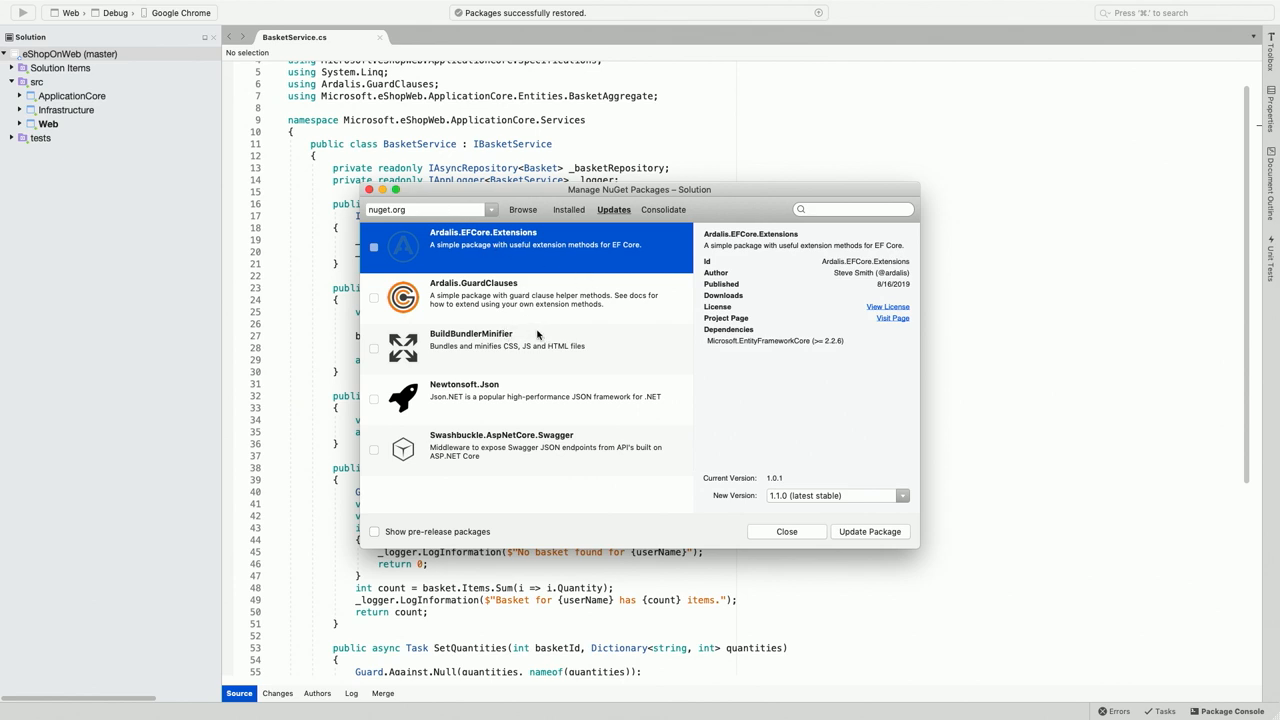
{"action": "mouse_move", "coordinate": [652, 224]}
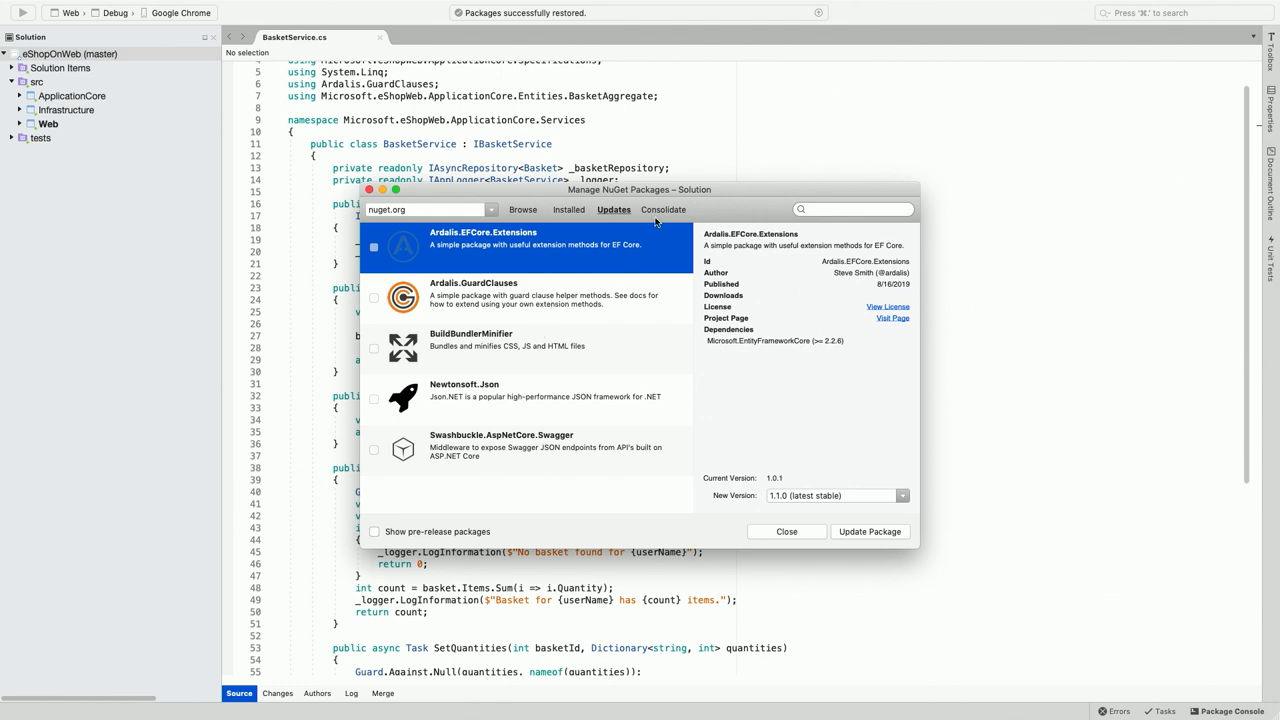
Step: Show the Consolidate list, where Newtonsoft.Json sits at 12.0.2 and 10.0.3 across projects
{"action": "left_click", "coordinate": [664, 210]}
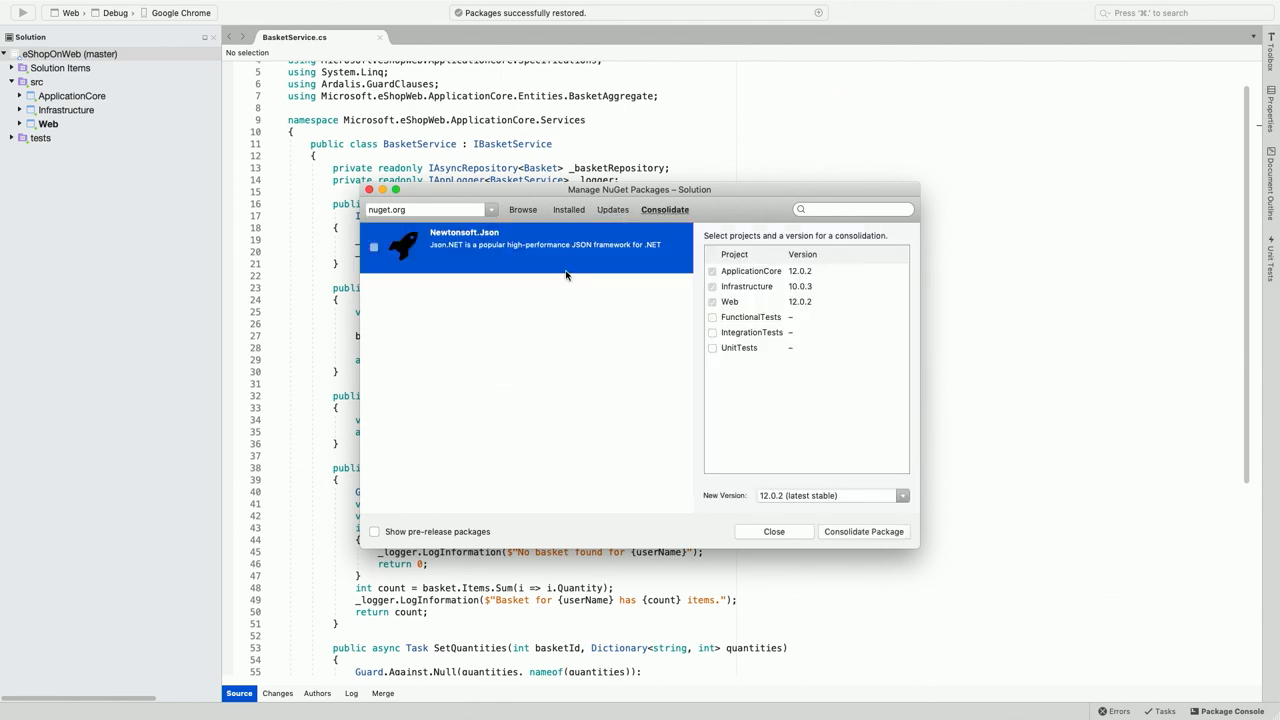
{"action": "mouse_move", "coordinate": [548, 272]}
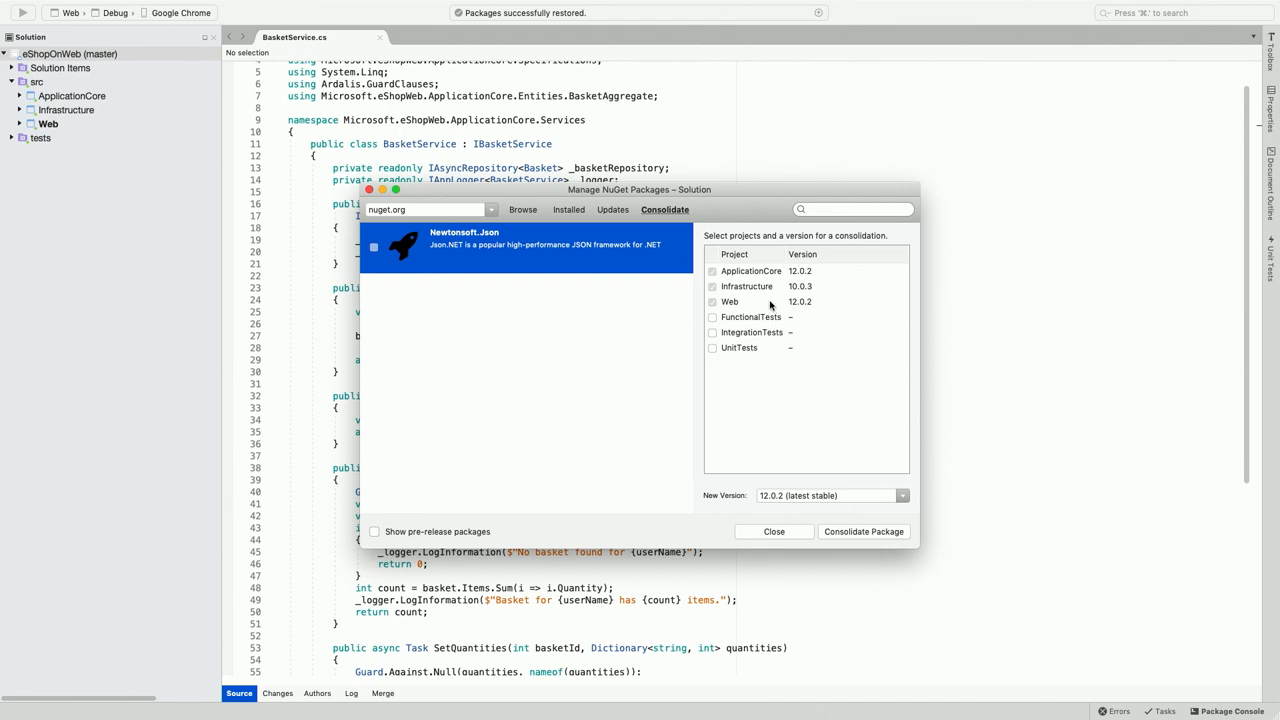
{"action": "mouse_move", "coordinate": [824, 470]}
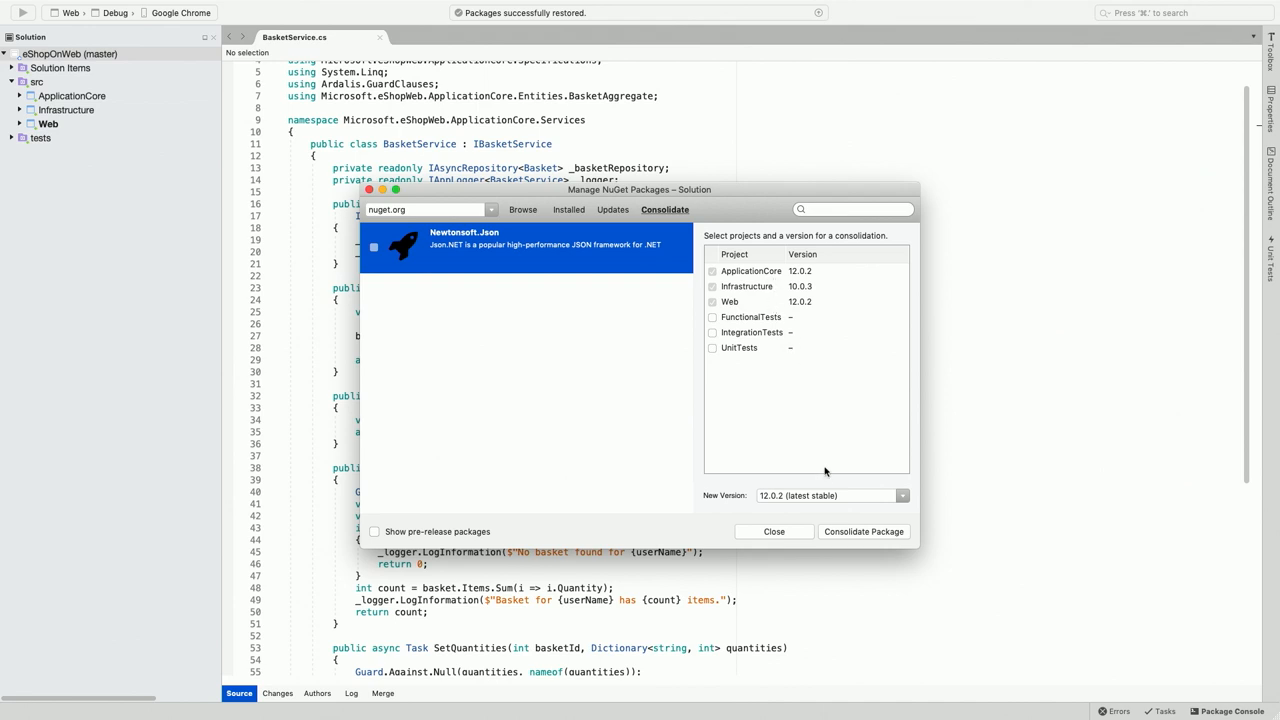
{"action": "mouse_move", "coordinate": [824, 500]}
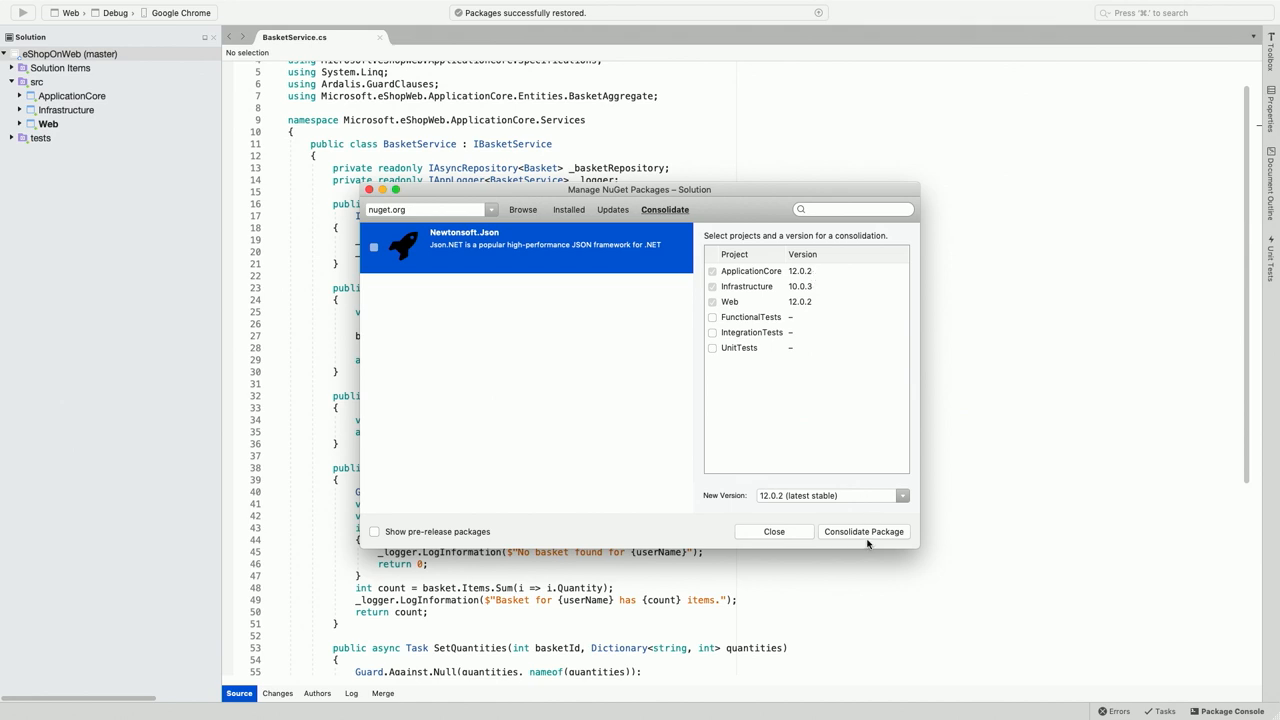
Step: Consolidate Newtonsoft.Json to version 12.0.2 across all solution projects
{"action": "left_click", "coordinate": [864, 532]}
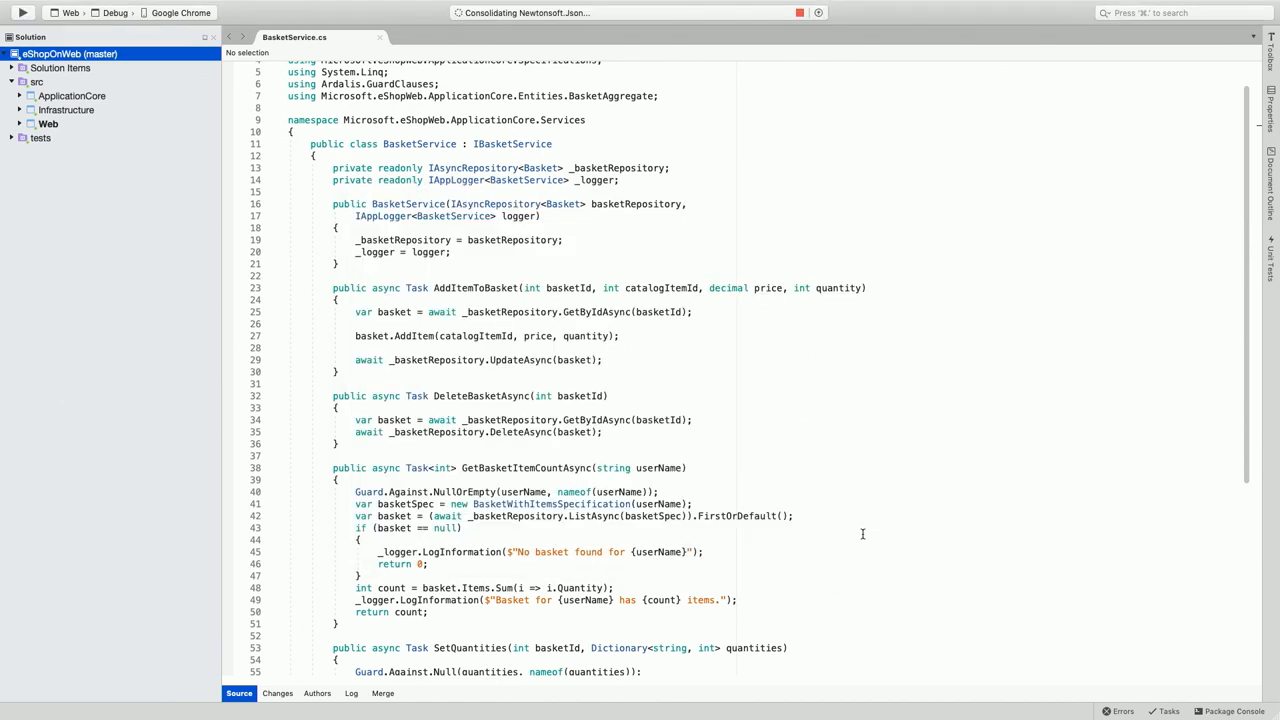